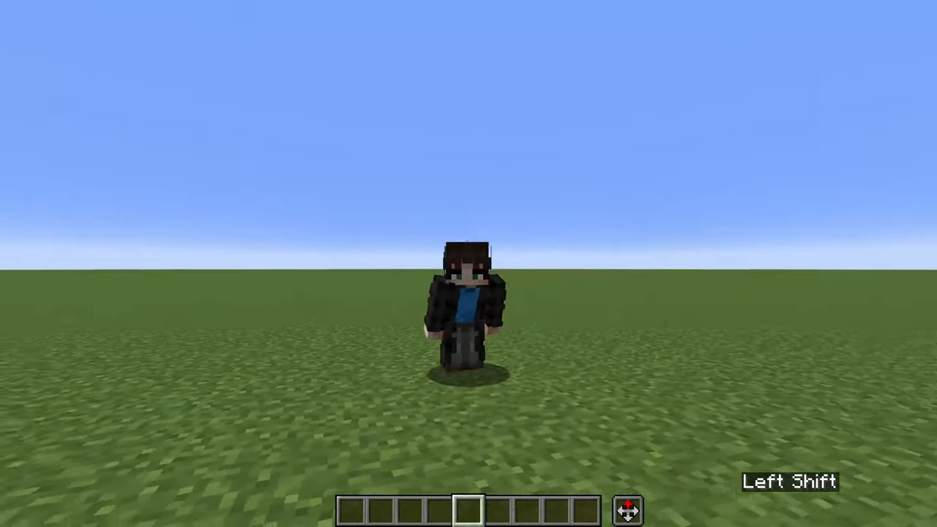
# Toggle the Axiom editor open over the flat grass world.
pyautogui.press('space')
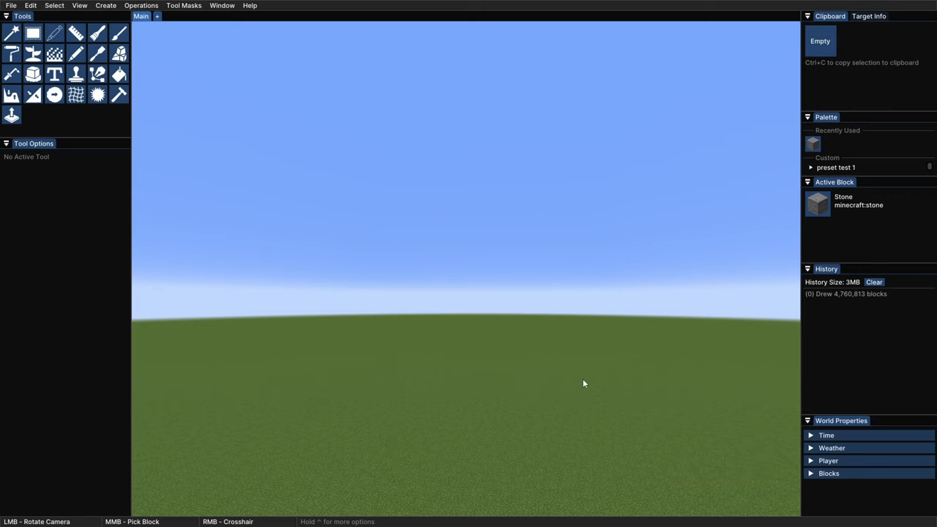
pyautogui.moveTo(569, 381)
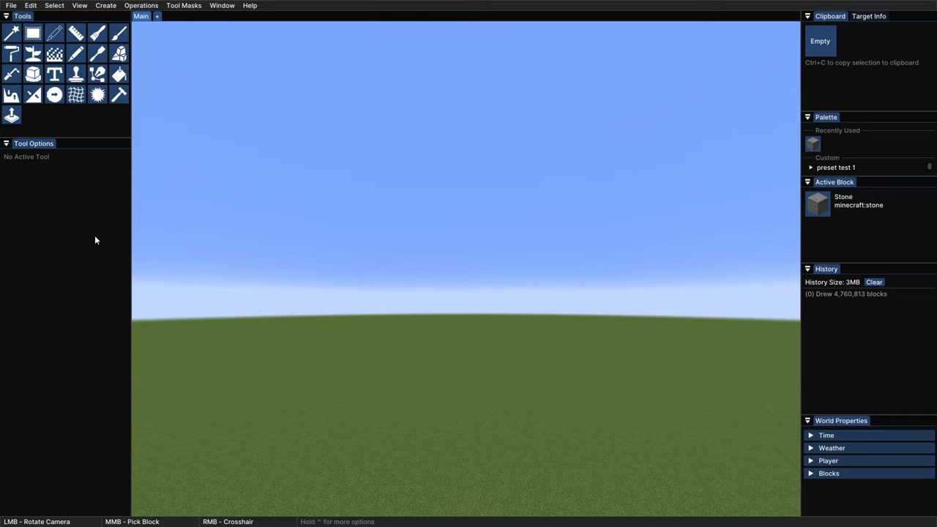
pyautogui.moveTo(93, 243)
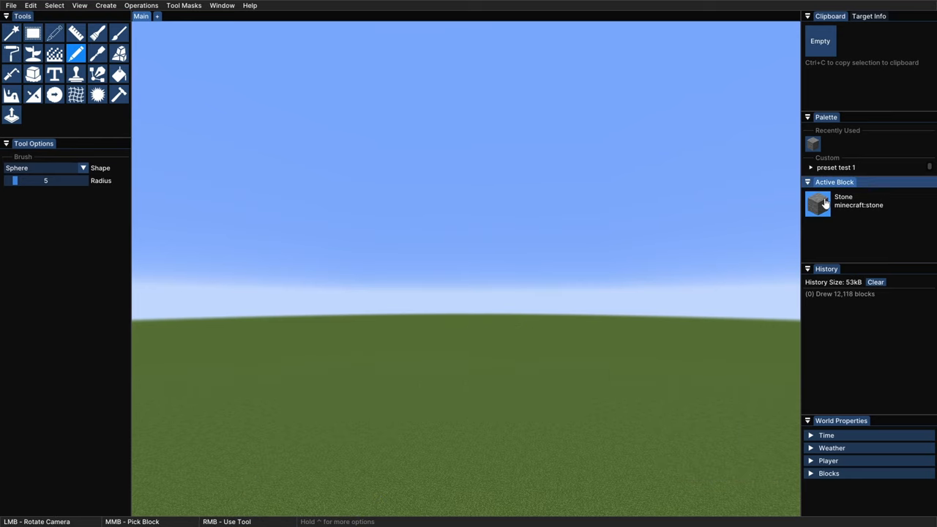
# Pick stone as the brush block and undo the trial wood and sand terraces.
pyautogui.click(817, 203)
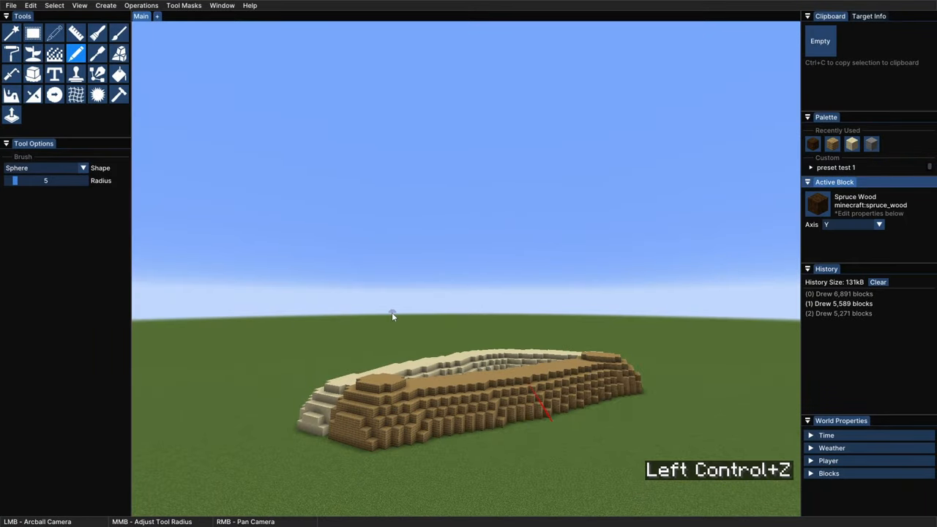
pyautogui.press('ctrl+z')
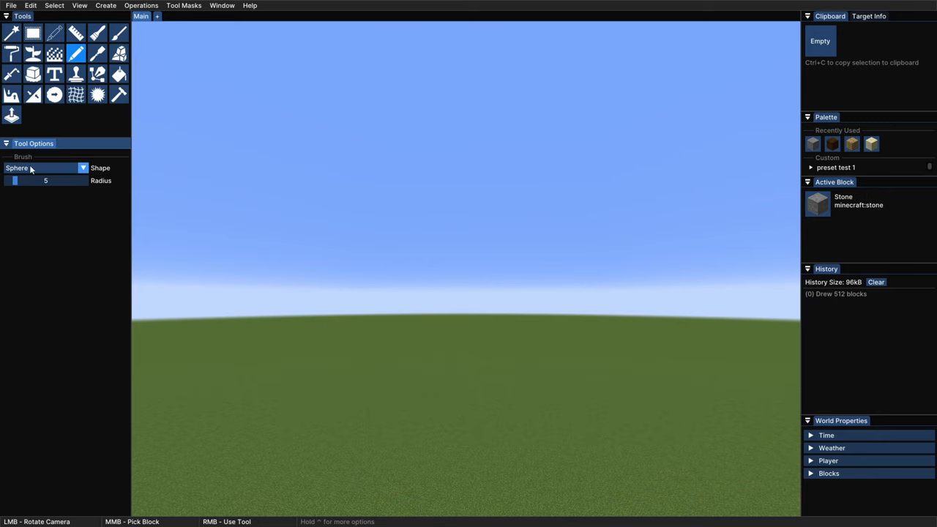
pyautogui.moveTo(14, 181)
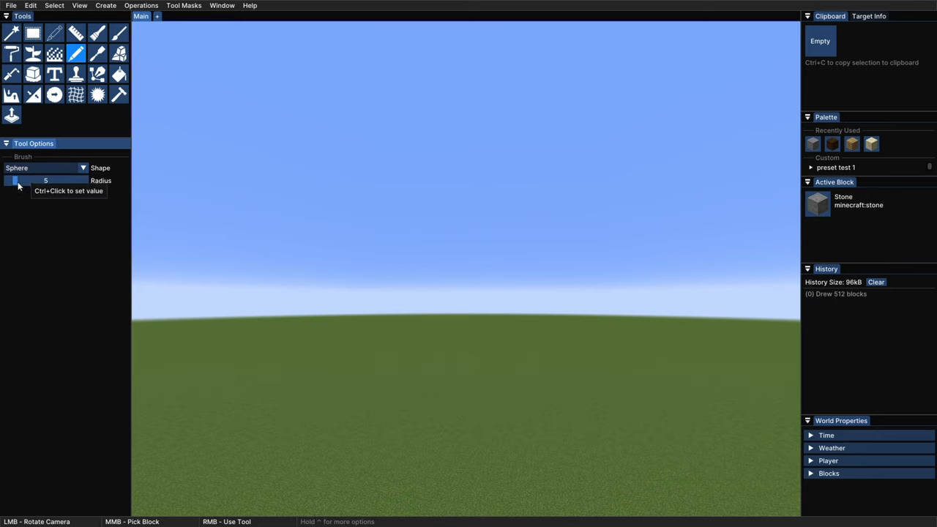
# Raise the sphere brush radius to 50 using the slider and a typed exact value.
pyautogui.click(502, 395)
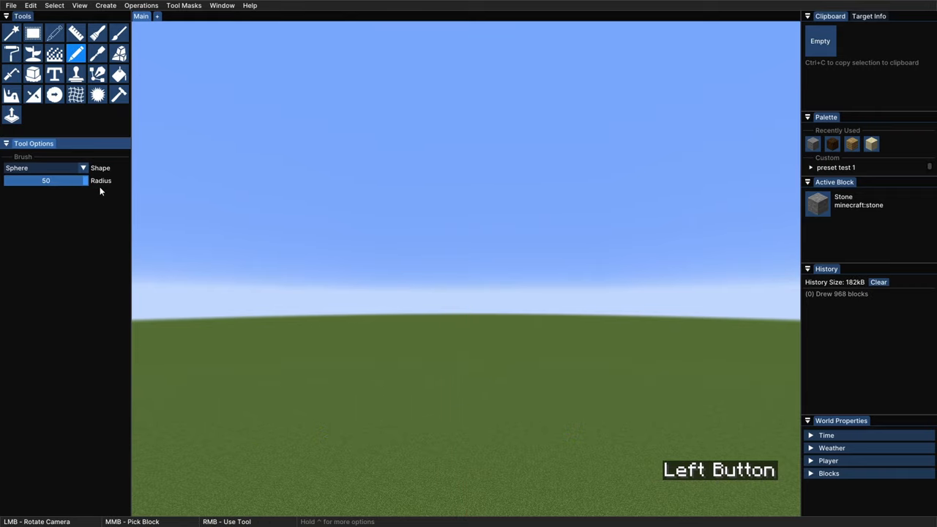
pyautogui.press('ctrl+z')
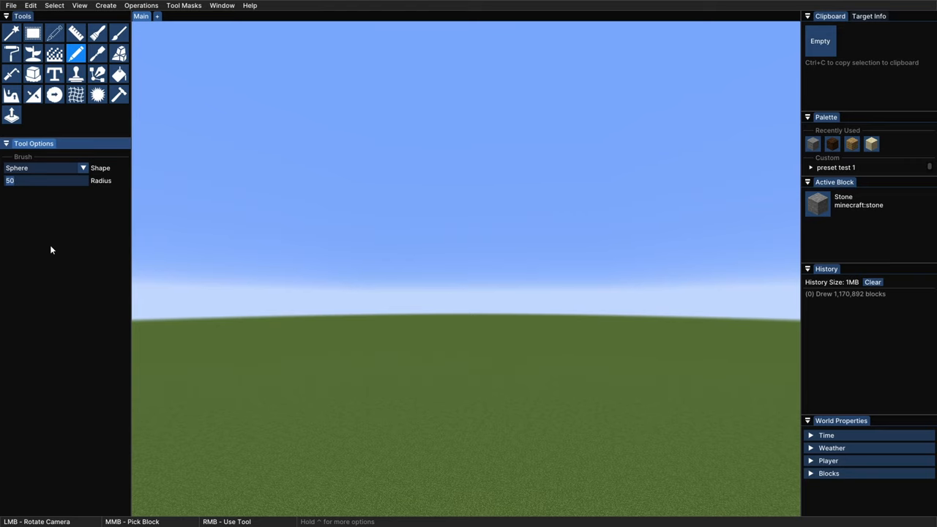
pyautogui.write('100')
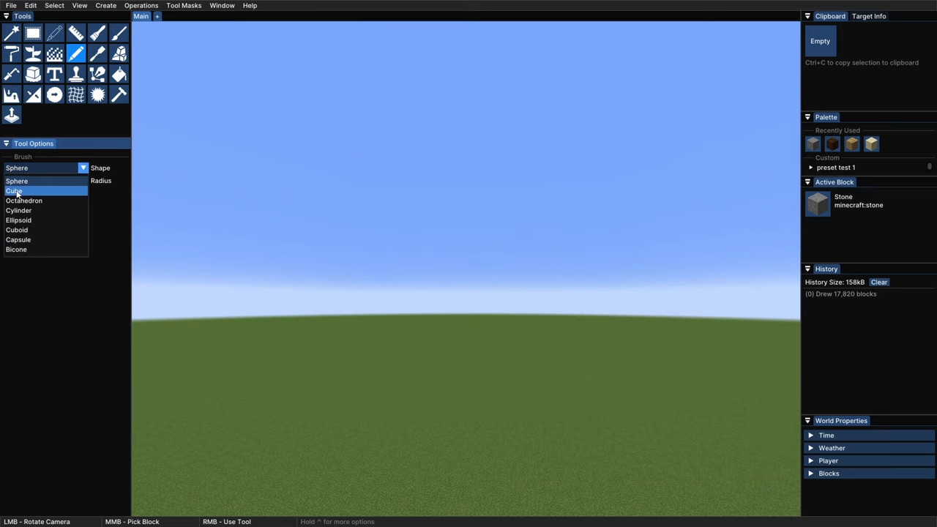
# Try the octahedron and cuboid brush shapes.
pyautogui.click(17, 191)
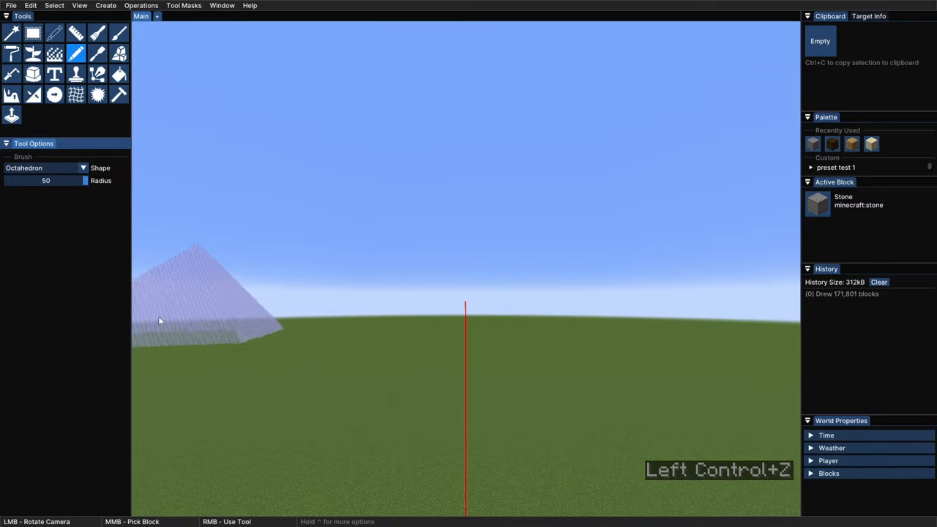
pyautogui.click(82, 168)
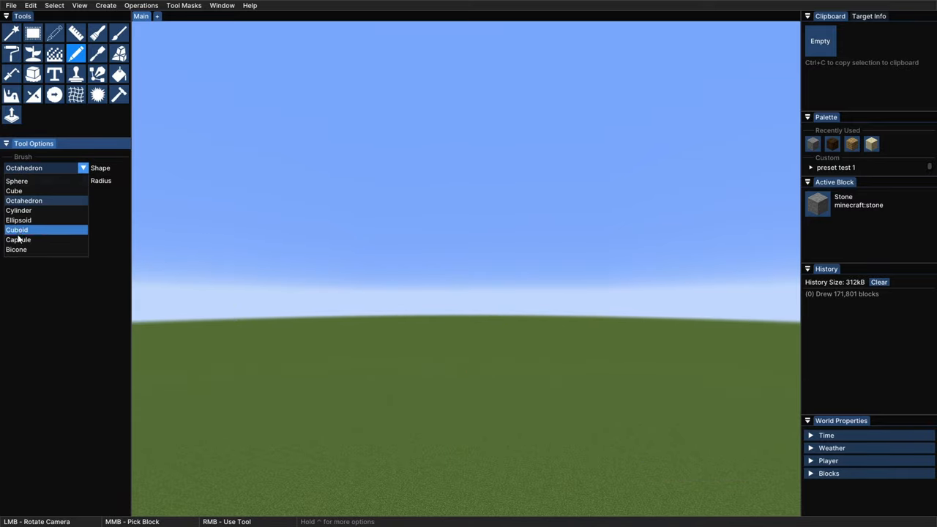
pyautogui.click(19, 210)
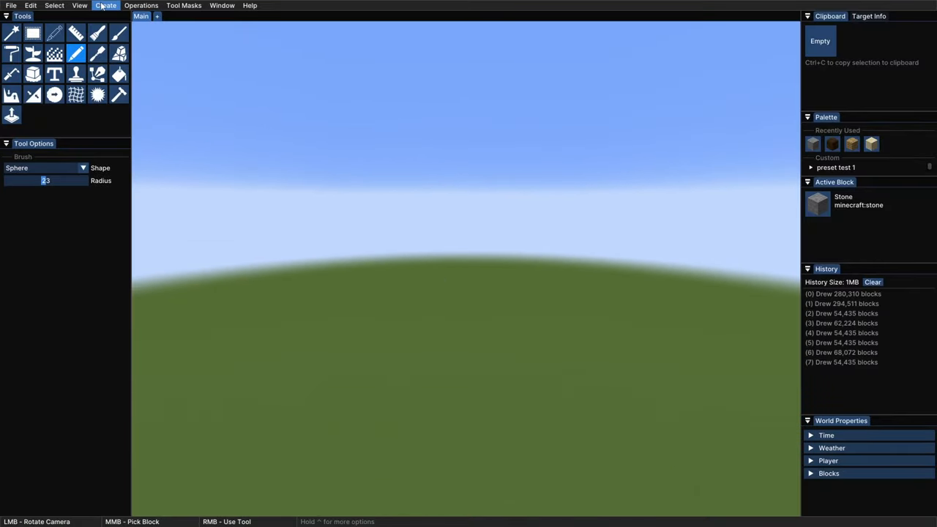
# Generate a 12-wide stone cuboid, rotate its preview, and place it on the grass.
pyautogui.click(105, 5)
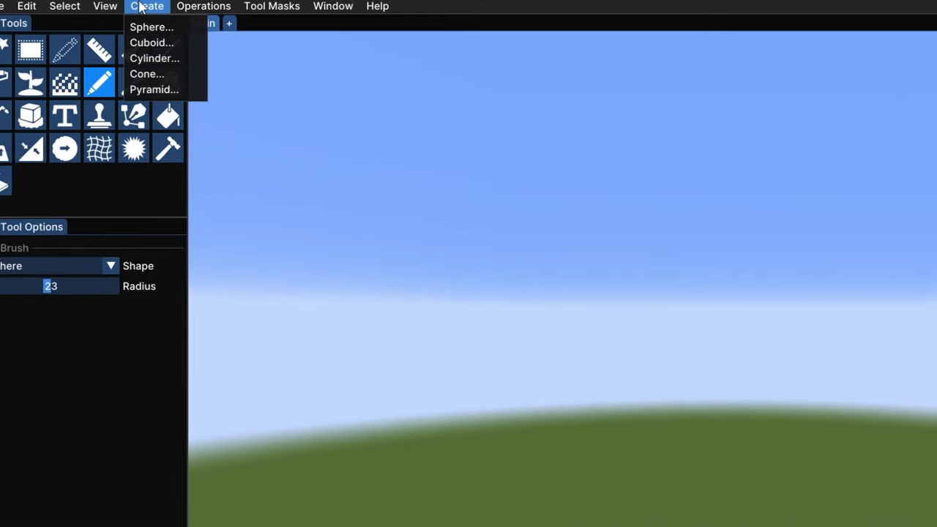
pyautogui.moveTo(147, 73)
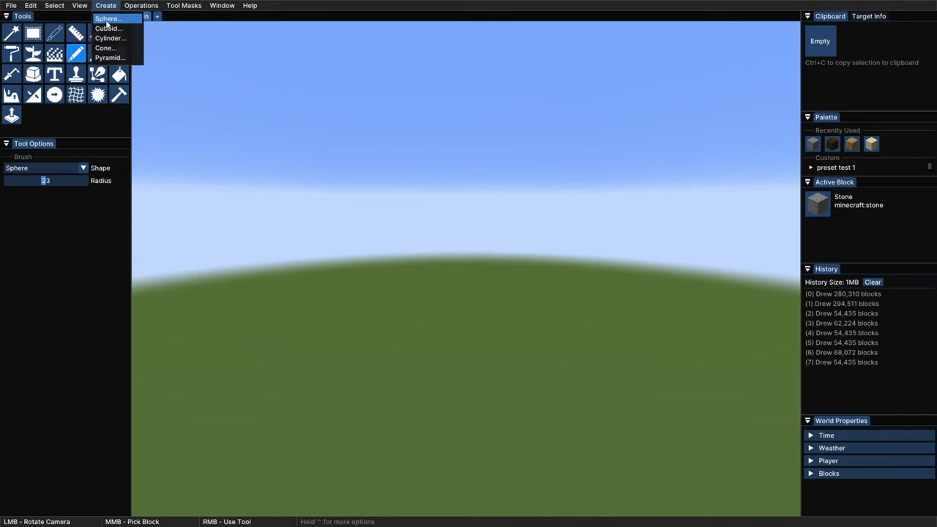
pyautogui.click(108, 18)
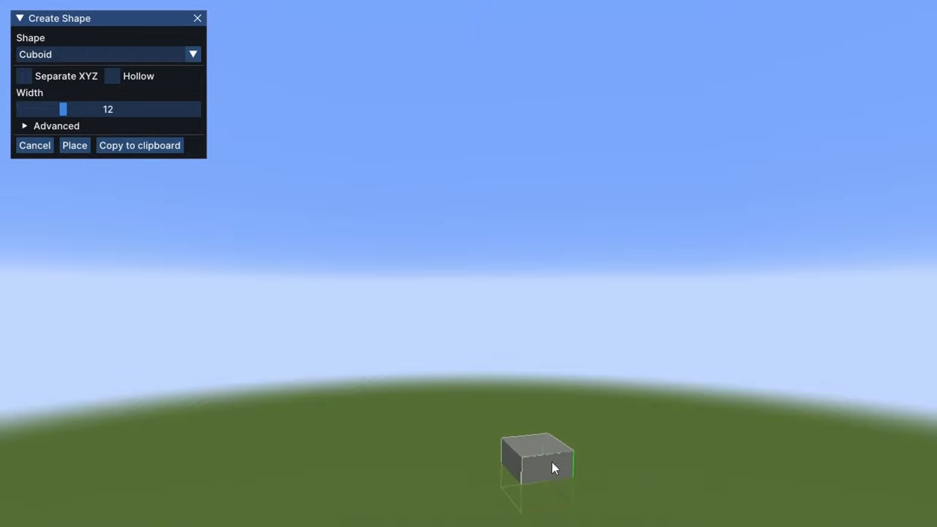
pyautogui.click(536, 464)
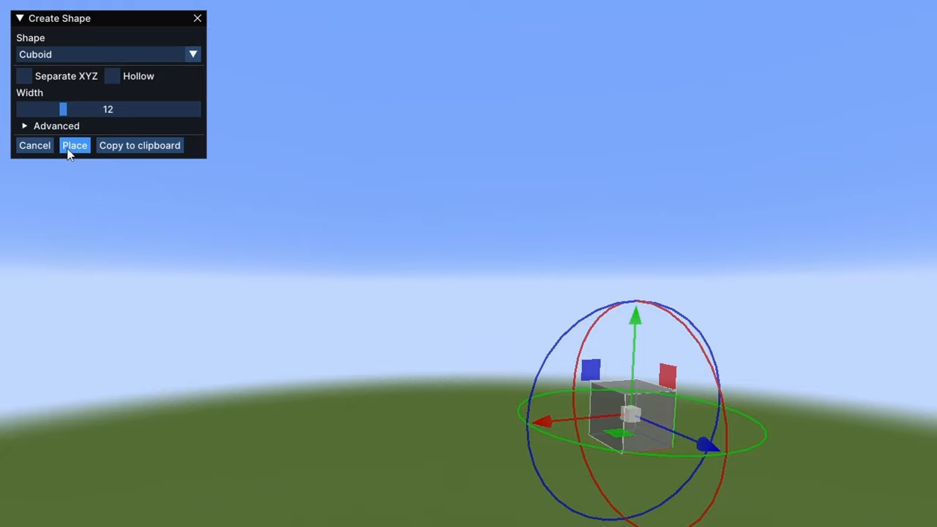
pyautogui.click(74, 145)
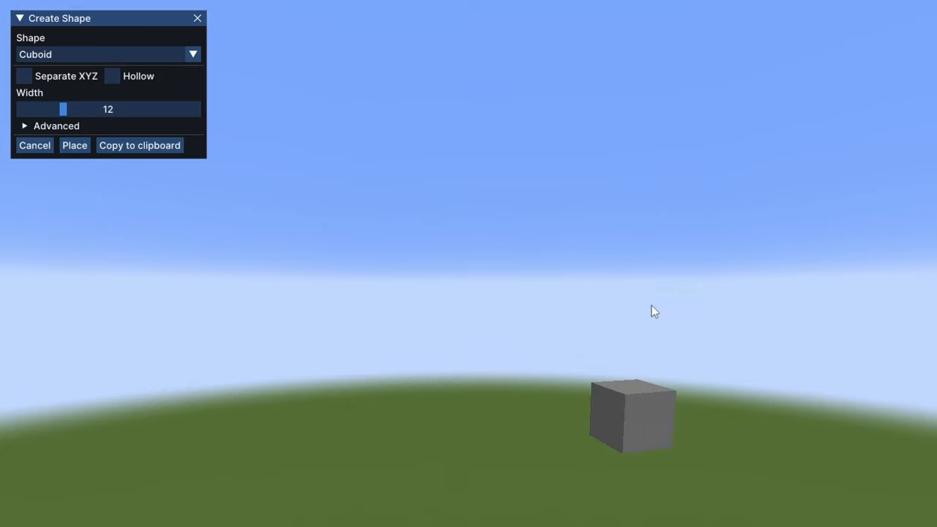
pyautogui.moveTo(604, 453)
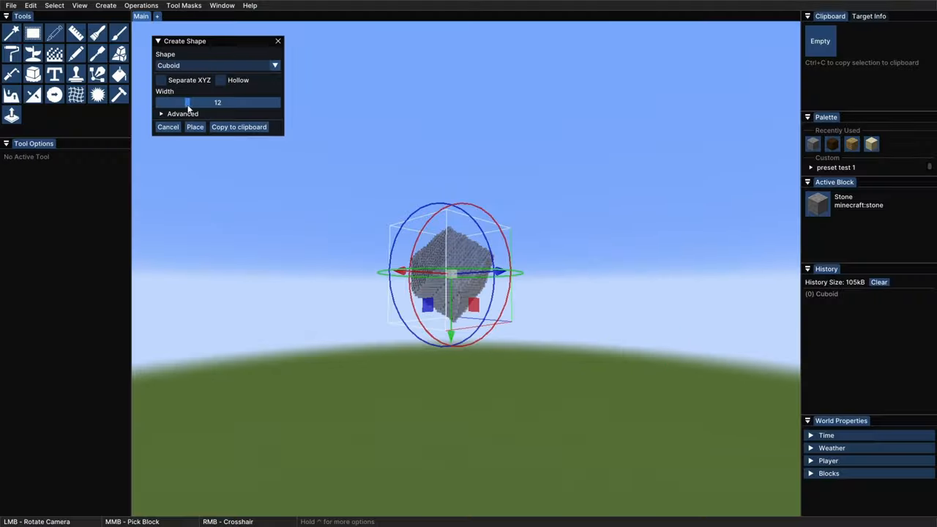
# Resize the generated stone cuboid to width 50 and untick Hollow.
pyautogui.moveTo(187, 103); pyautogui.dragTo(279, 103)
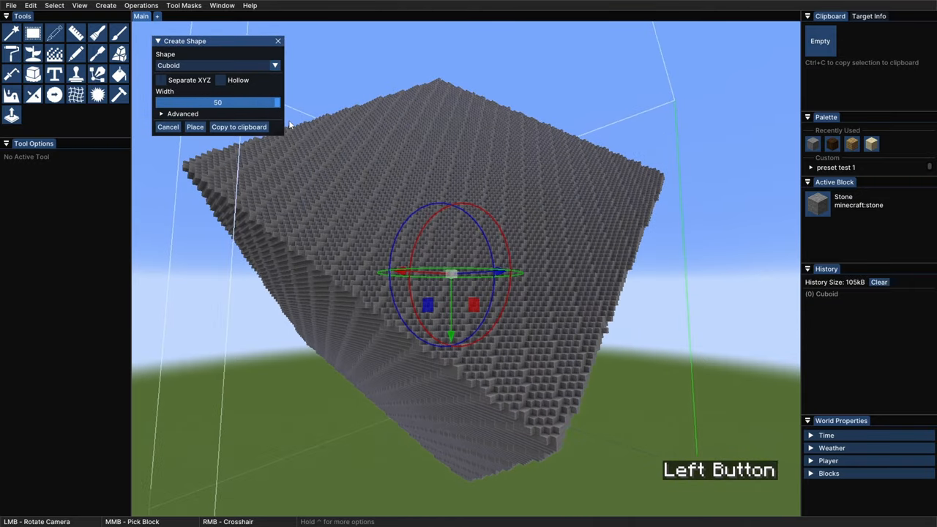
pyautogui.write('10')
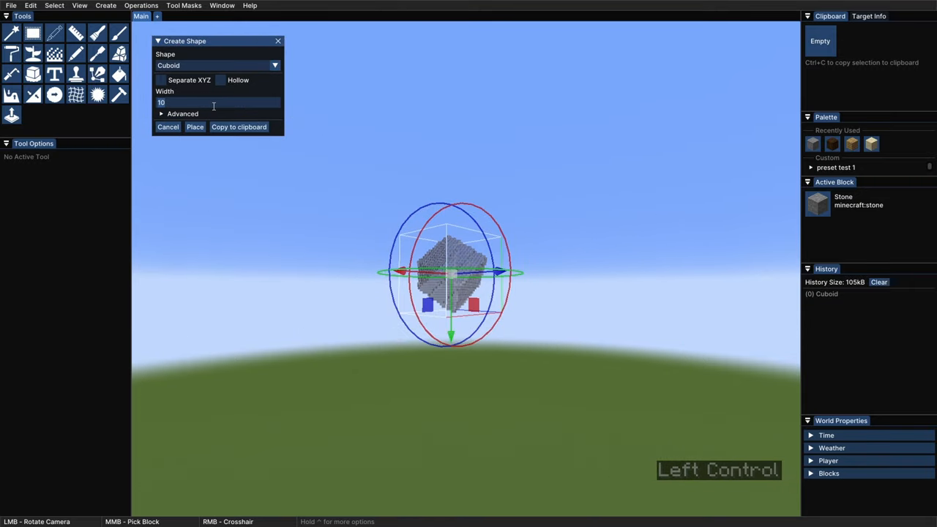
pyautogui.write('75')
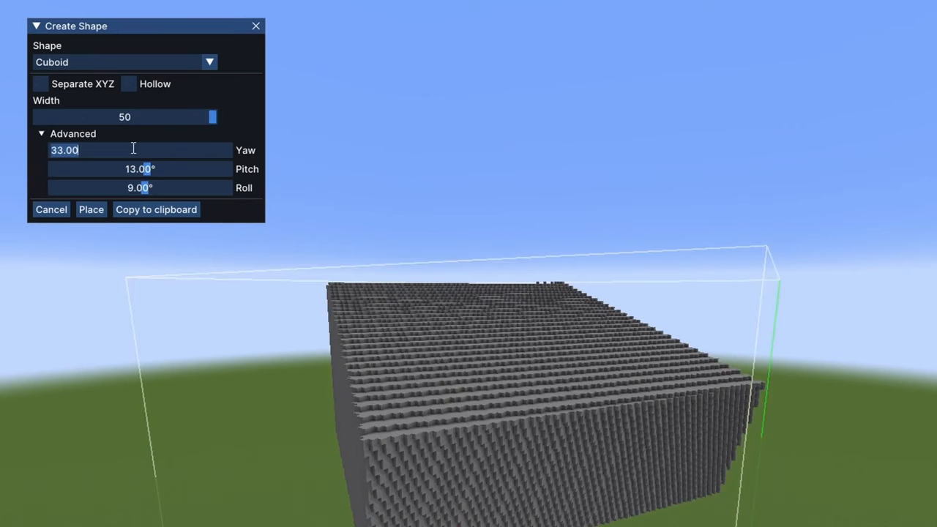
pyautogui.write('0')
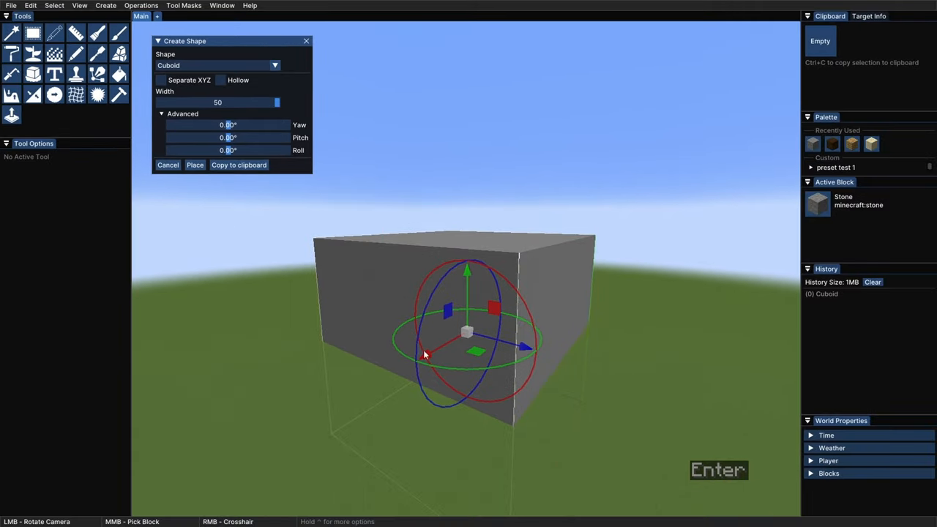
pyautogui.click(221, 80)
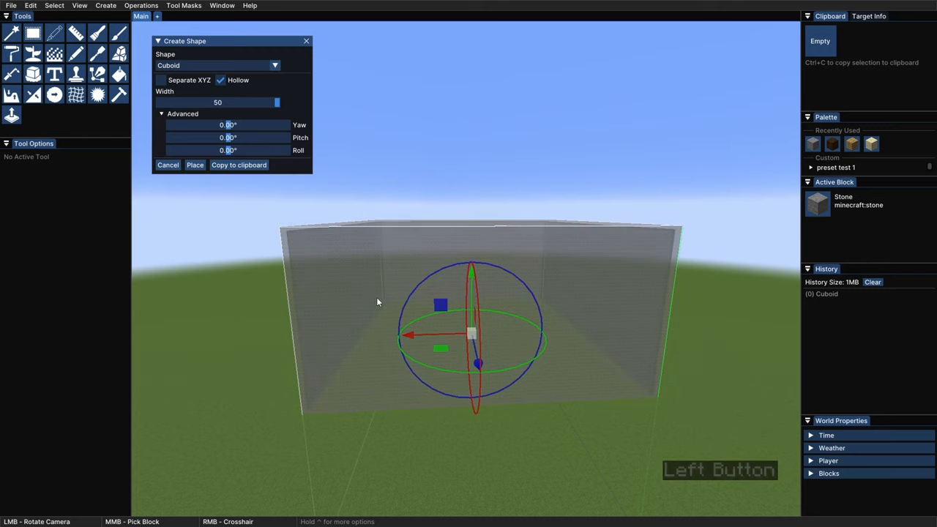
pyautogui.click(220, 80)
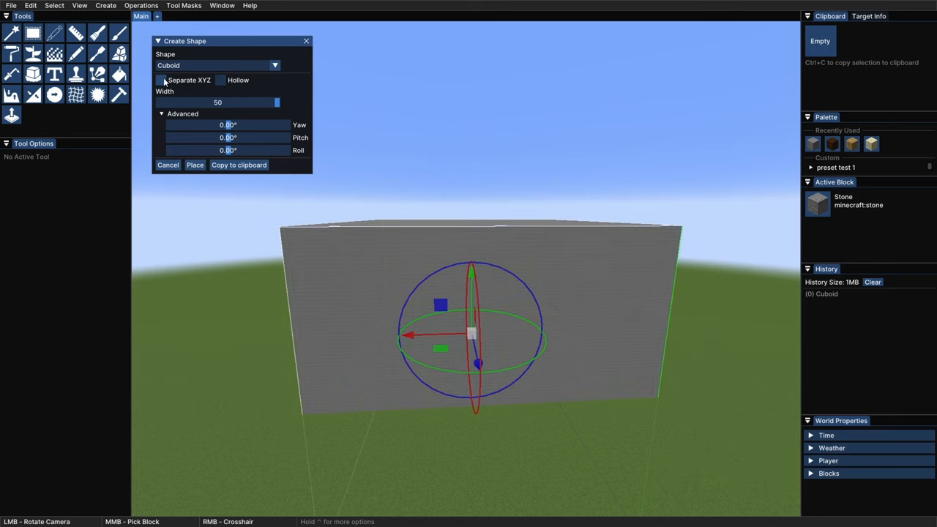
pyautogui.click(160, 80)
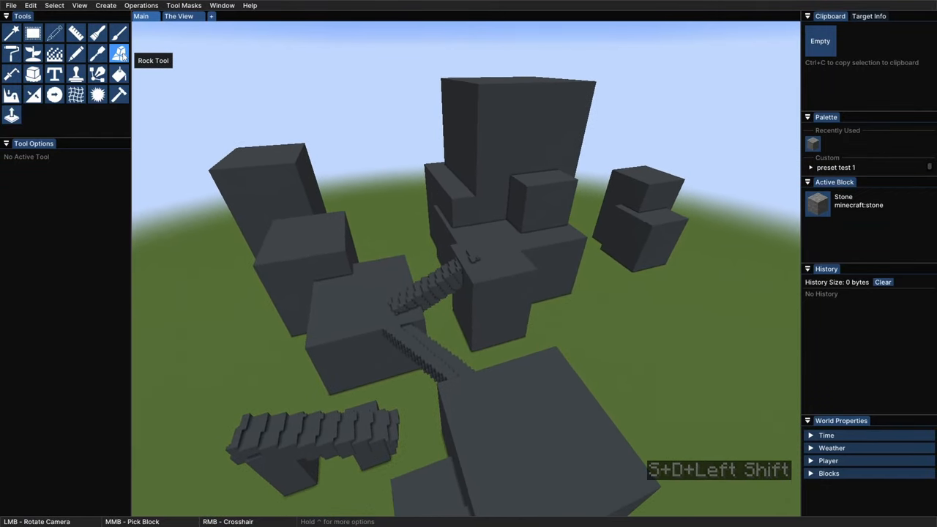
# Grow rounded rocks on the stone masses with a smaller-radius Rock Tool.
pyautogui.click(120, 53)
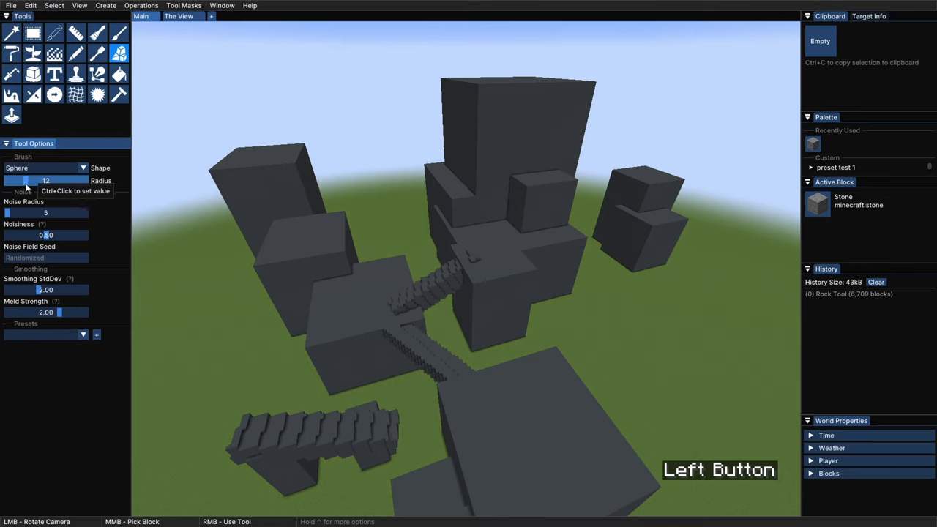
pyautogui.moveTo(44, 181); pyautogui.dragTo(19, 181)
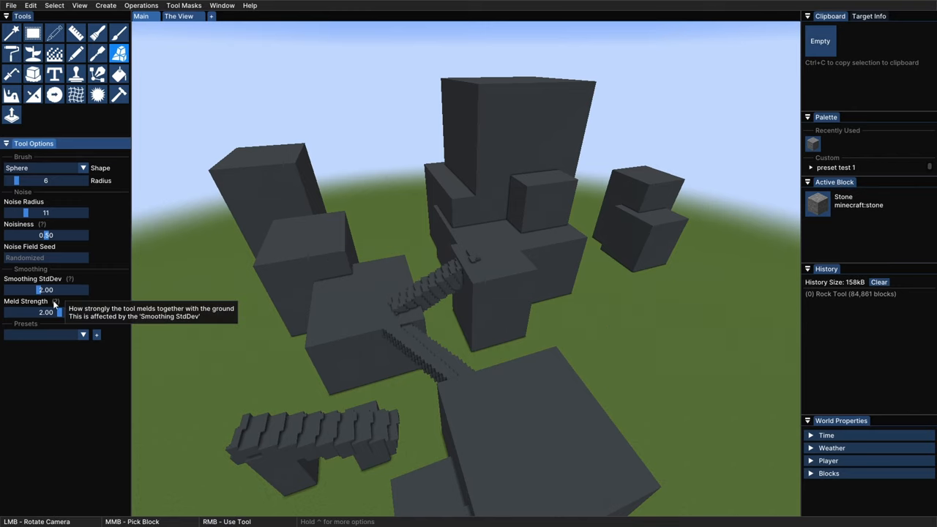
pyautogui.click(469, 212)
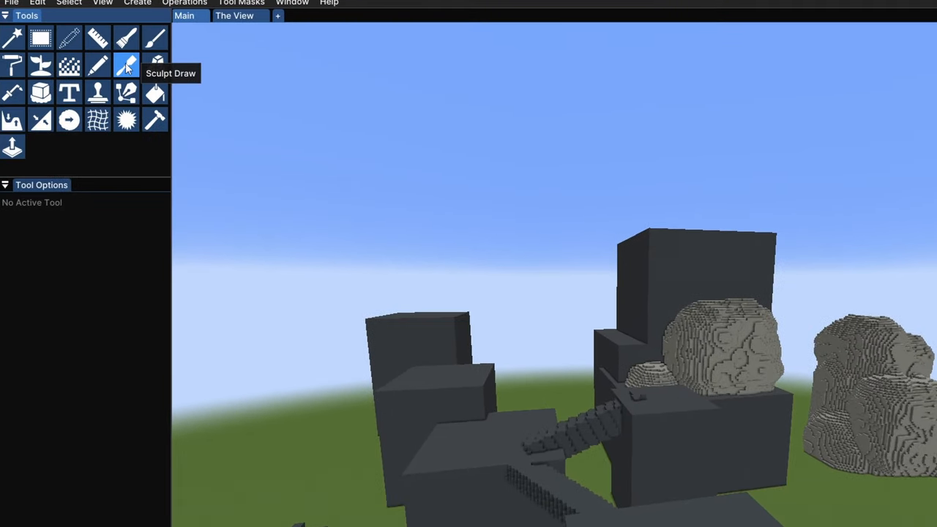
# Sculpt Draw the tall dark block into a jagged crag (radius 5, strength 0.5).
pyautogui.click(126, 66)
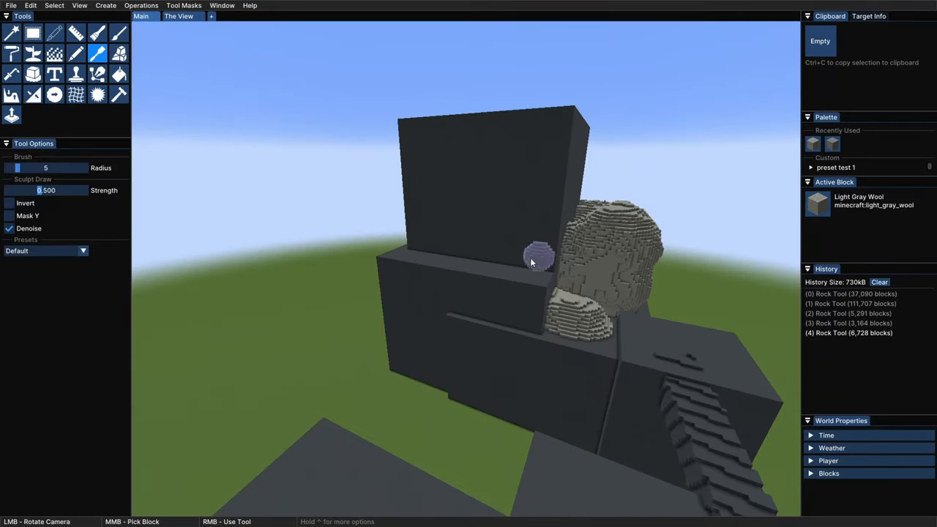
pyautogui.rightClick(534, 260)
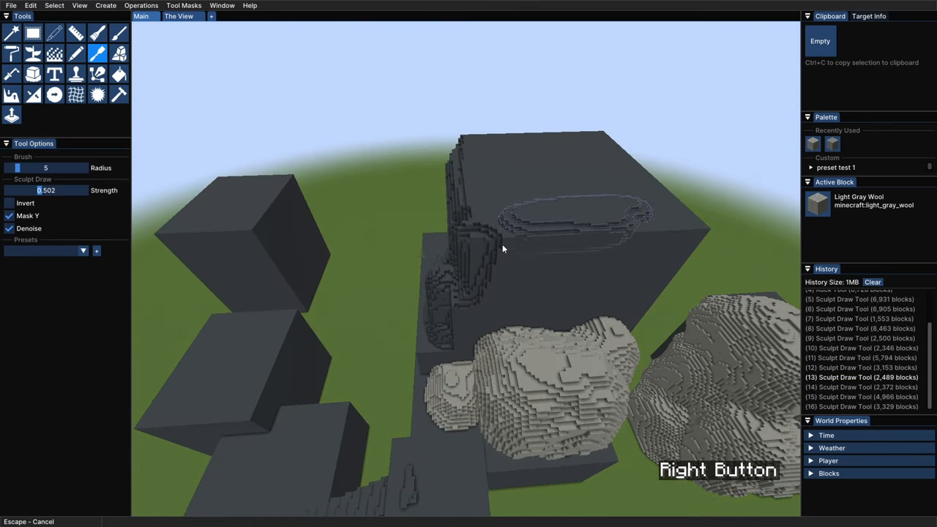
pyautogui.click(567, 292)
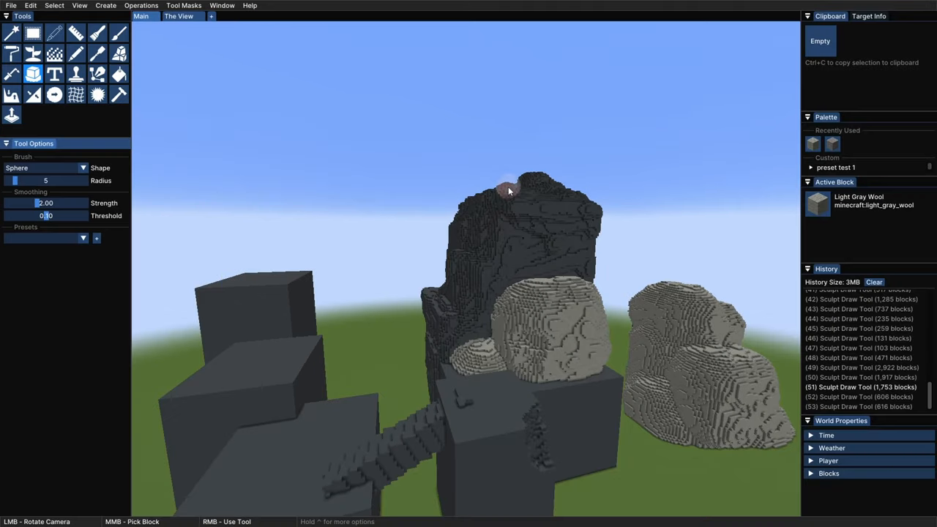
# Melt the rock peak's top, then switch to a bicone brush and melt further.
pyautogui.moveTo(508, 188); pyautogui.dragTo(461, 241)
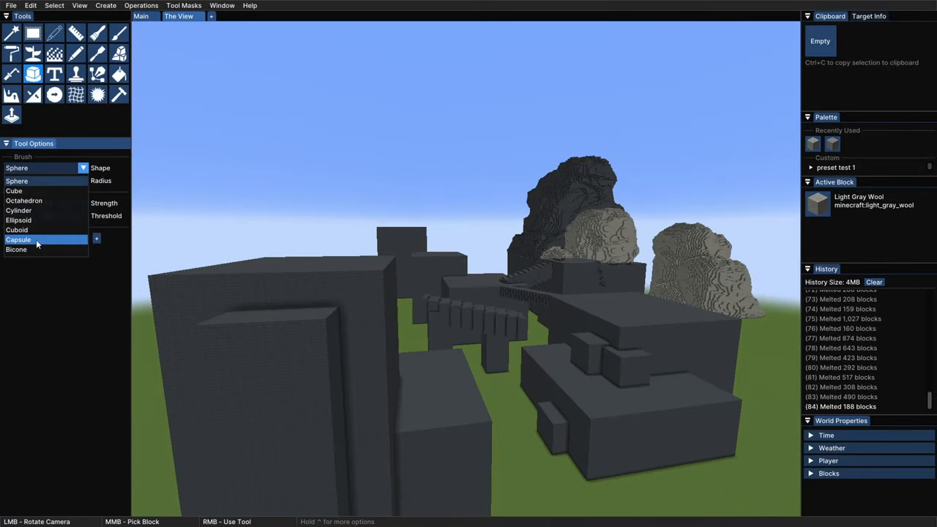
pyautogui.click(16, 248)
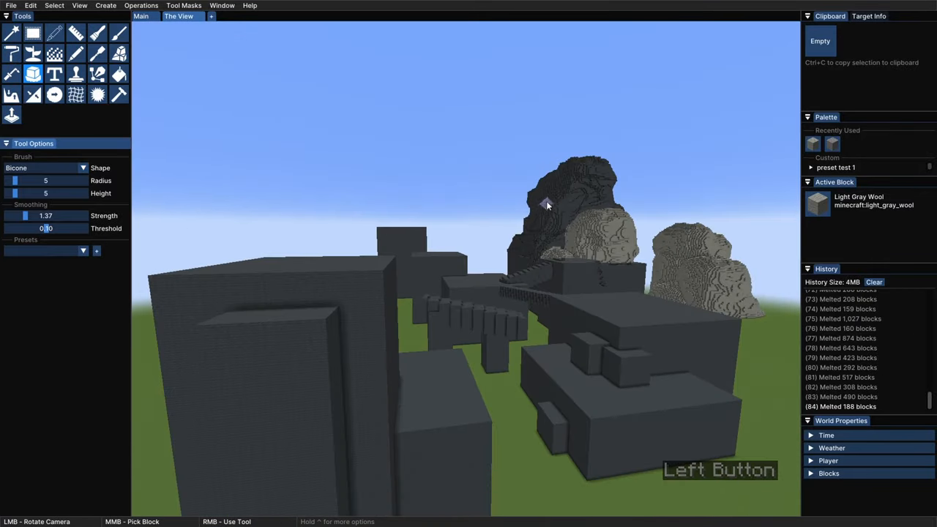
pyautogui.rightClick(548, 203)
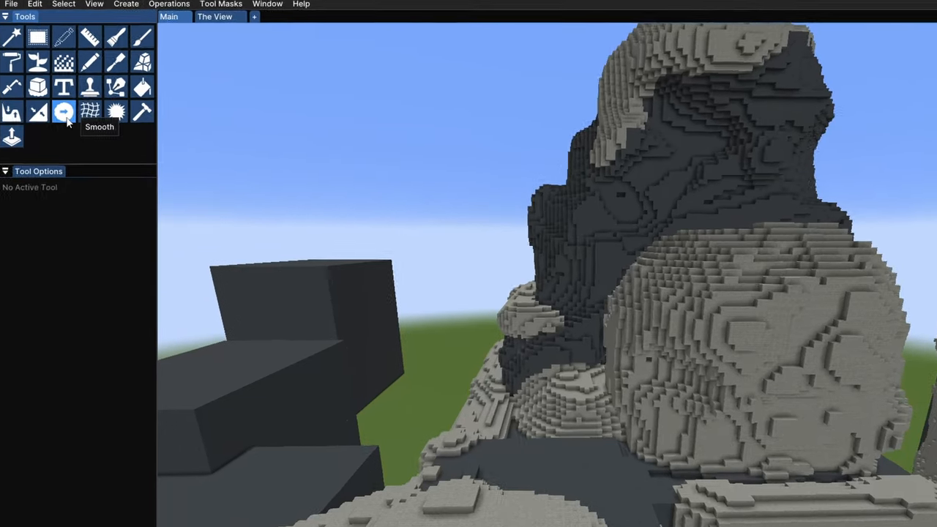
# Smooth the light grey rock arch with radius 5, strength 2.00 passes.
pyautogui.click(64, 111)
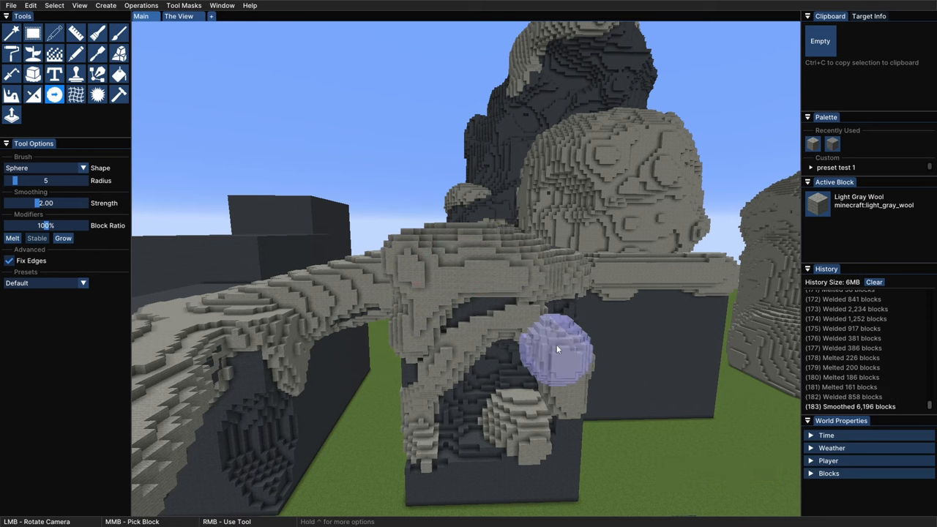
pyautogui.rightClick(556, 355)
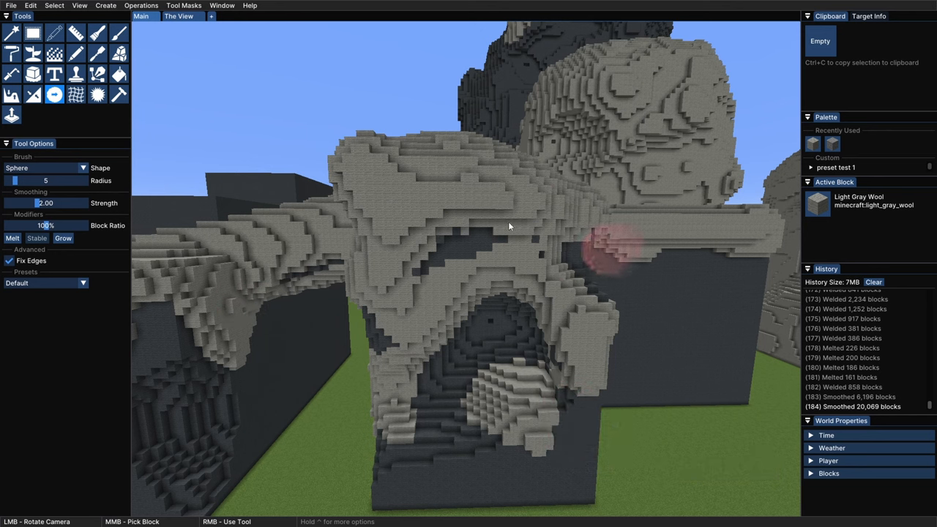
pyautogui.press('ctrl+z')
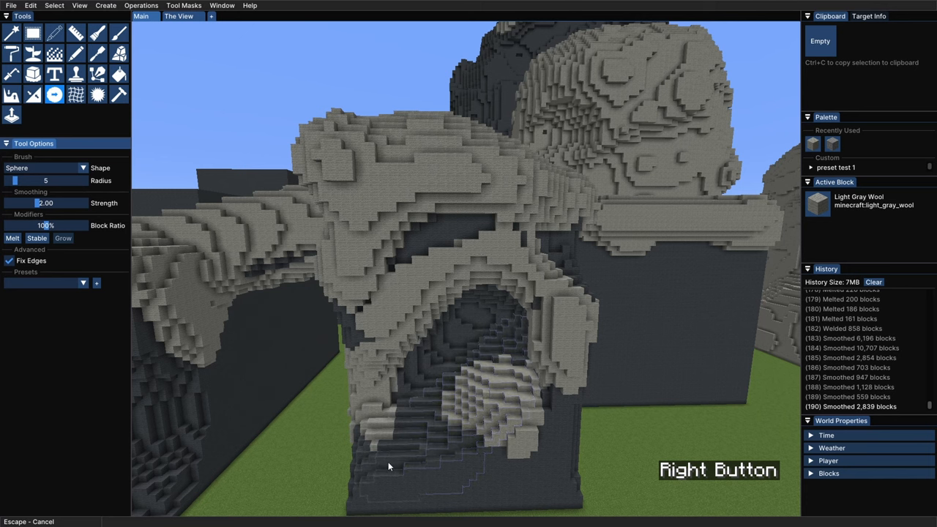
pyautogui.click(430, 161)
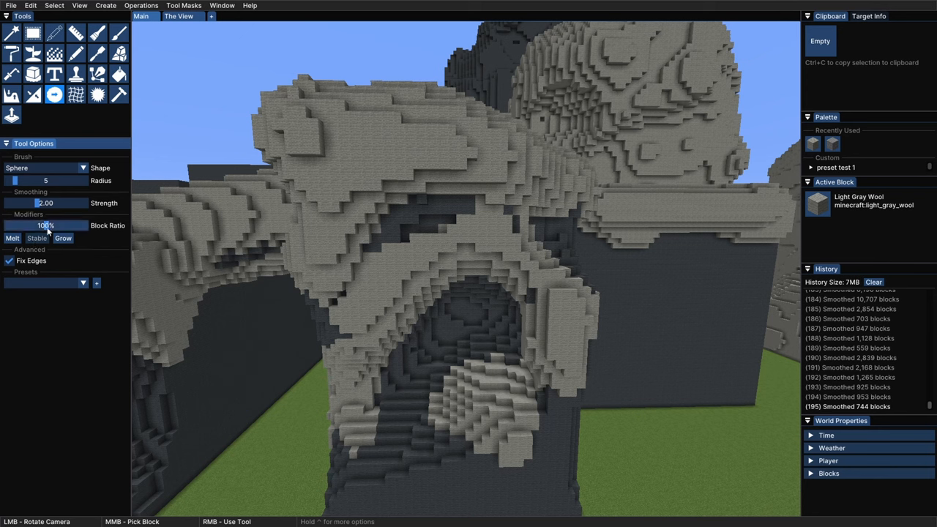
# Raise the Smooth brush radius to 30 and smooth the curving bridge and rock peak.
pyautogui.moveTo(40, 226); pyautogui.dragTo(50, 225)
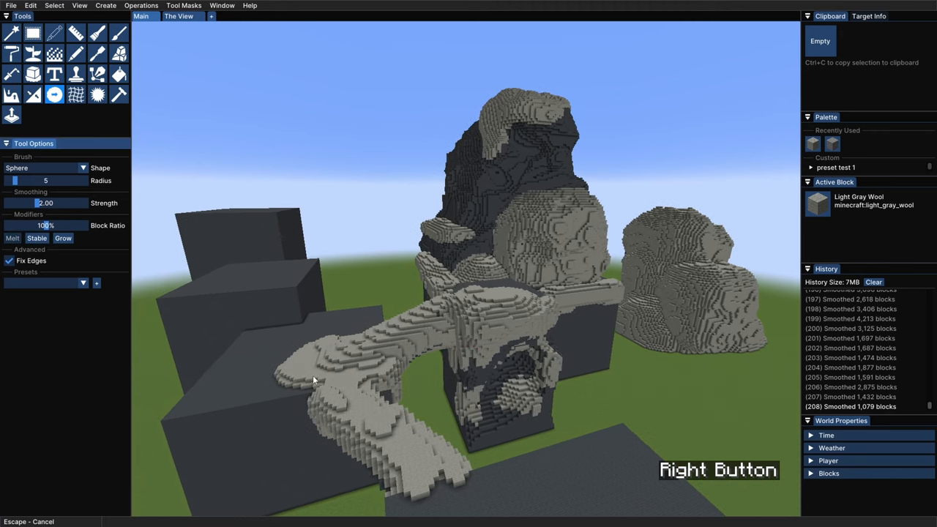
pyautogui.moveTo(312, 378); pyautogui.dragTo(436, 481)
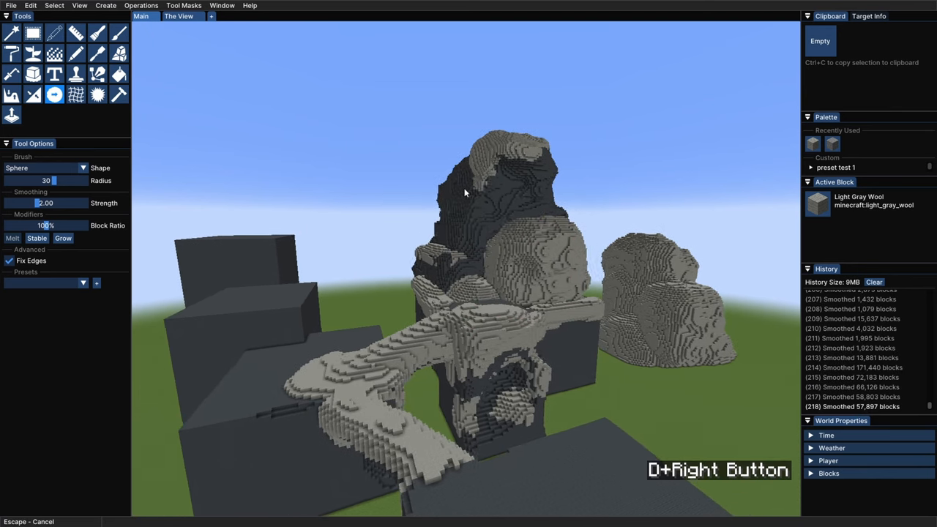
pyautogui.moveTo(465, 193); pyautogui.dragTo(432, 278)
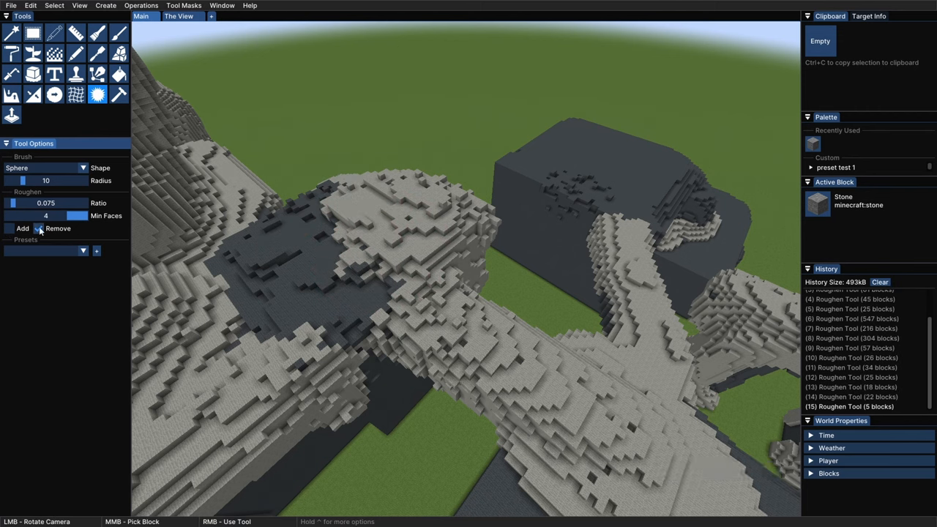
# Switch to the Roughen tool to break up the light grey bridge surface.
pyautogui.click(10, 228)
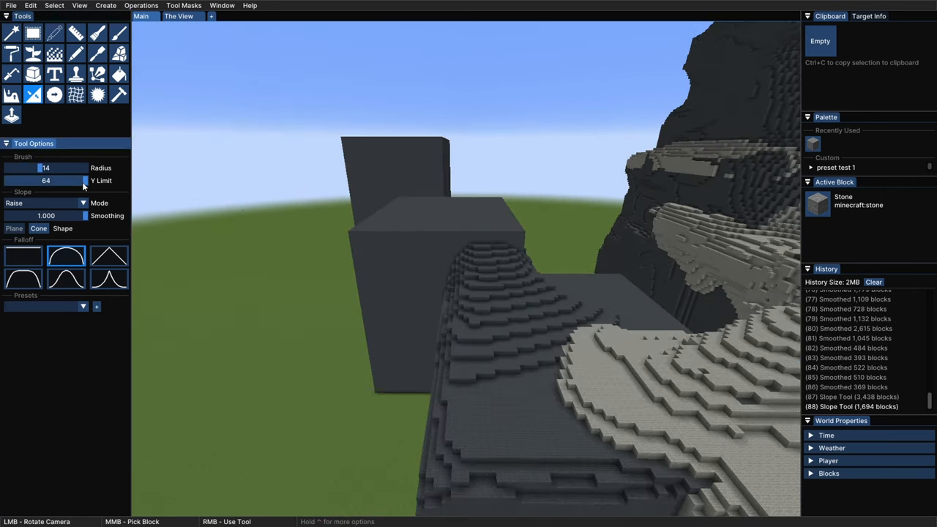
# Lower the Slope brush's Y Limit from 64 to 26.
pyautogui.moveTo(84, 181); pyautogui.dragTo(4, 181)
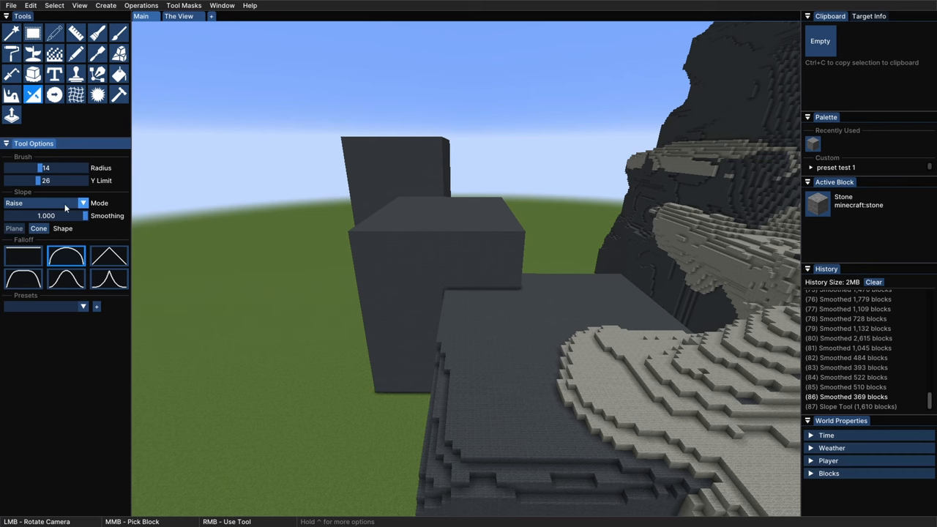
pyautogui.moveTo(81, 209)
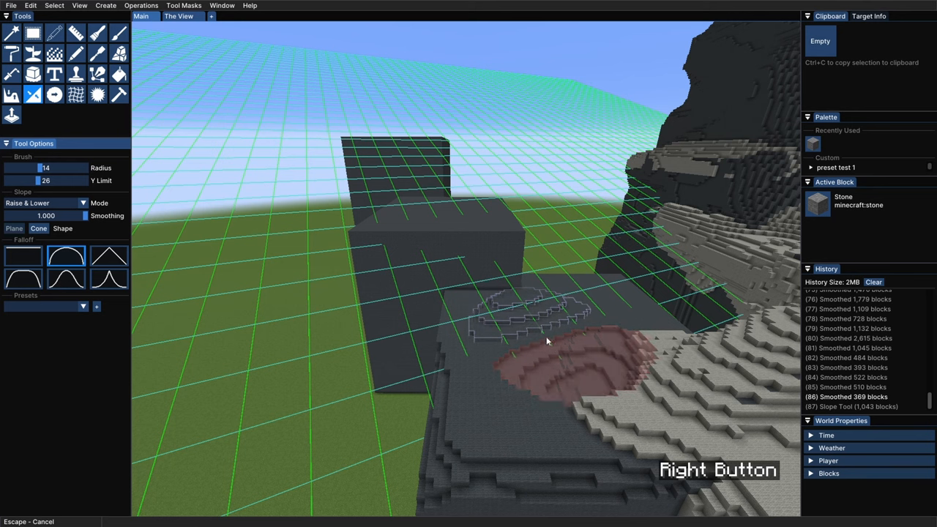
# Raise a stepped grass slope against the dark blocks with less smoothing and rounded falloff.
pyautogui.moveTo(545, 341); pyautogui.dragTo(432, 224)
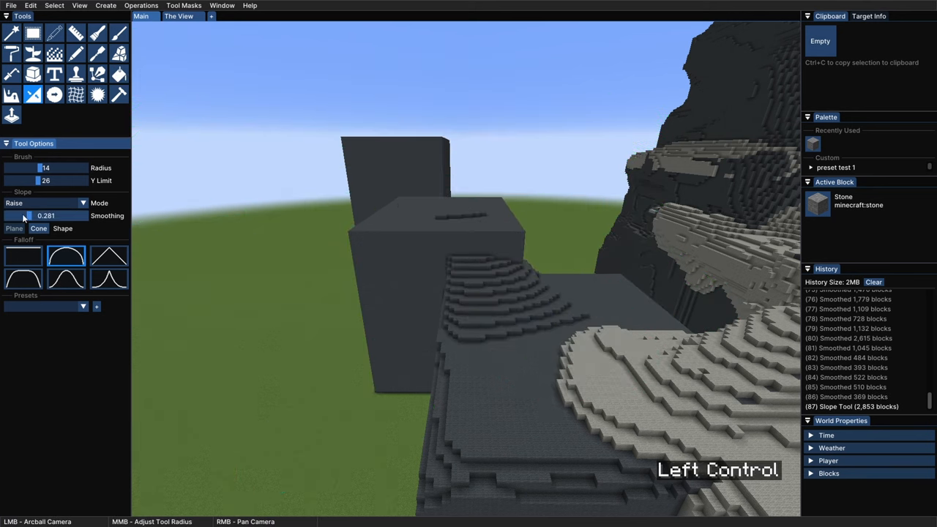
pyautogui.moveTo(22, 215); pyautogui.dragTo(84, 215)
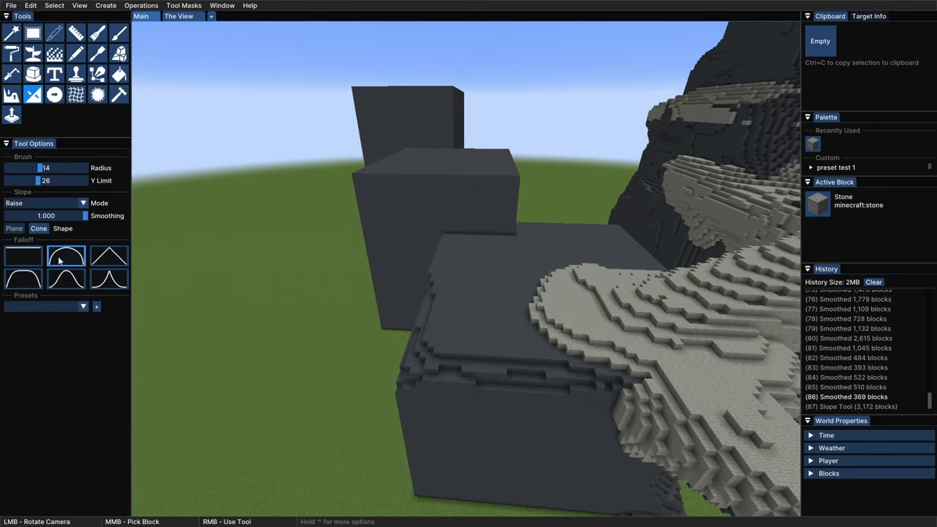
pyautogui.click(23, 256)
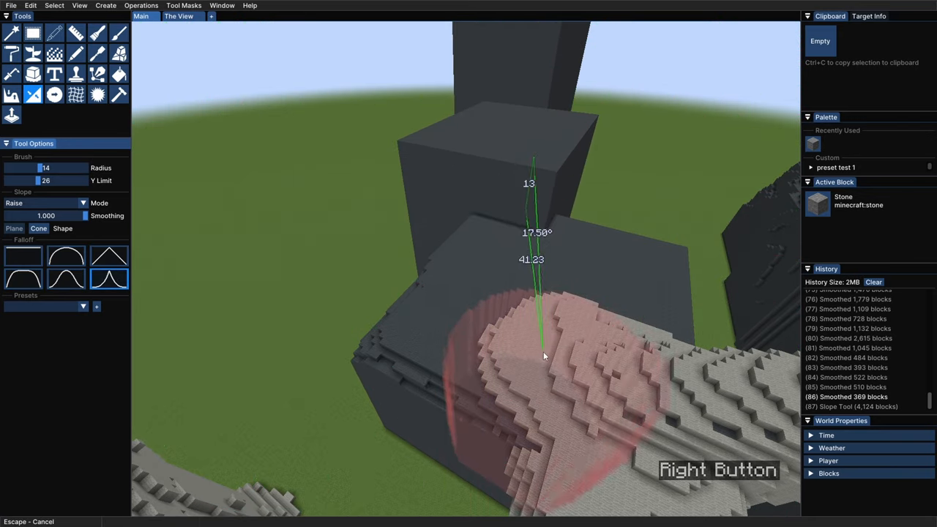
pyautogui.click(542, 351)
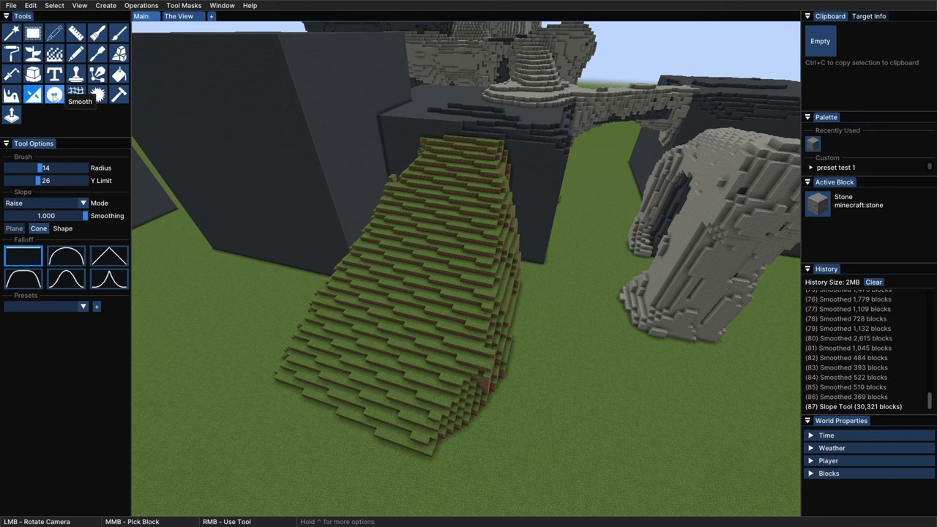
pyautogui.click(97, 94)
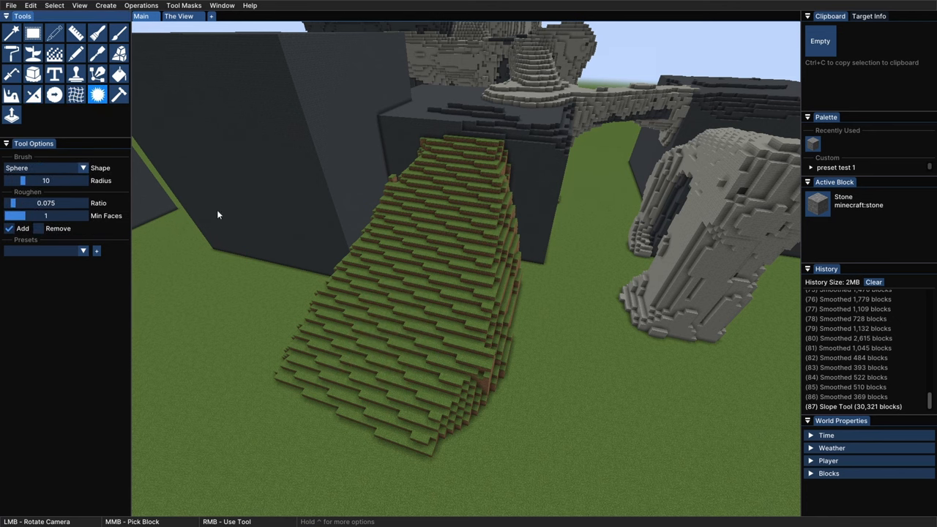
# Roughen the grassy slope, then blend the bumps with a smoothing stroke.
pyautogui.rightClick(399, 342)
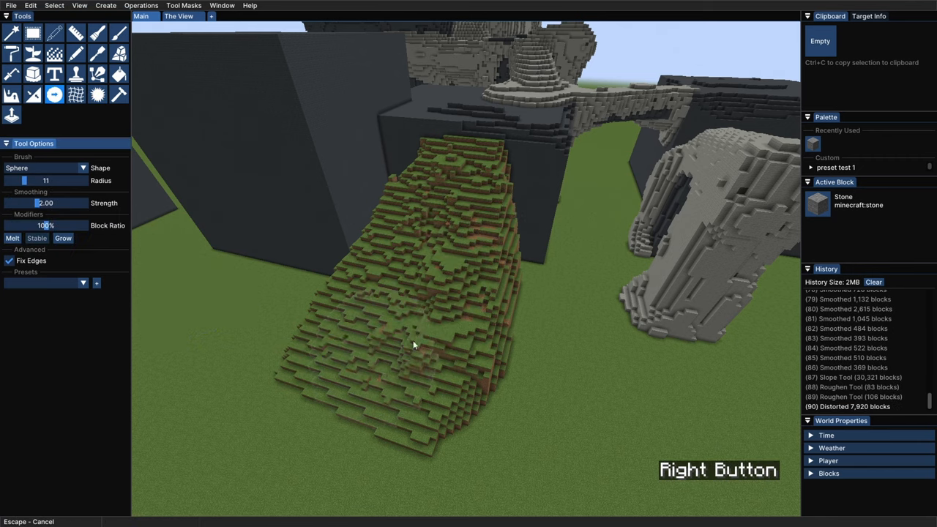
pyautogui.moveTo(413, 344); pyautogui.dragTo(468, 285)
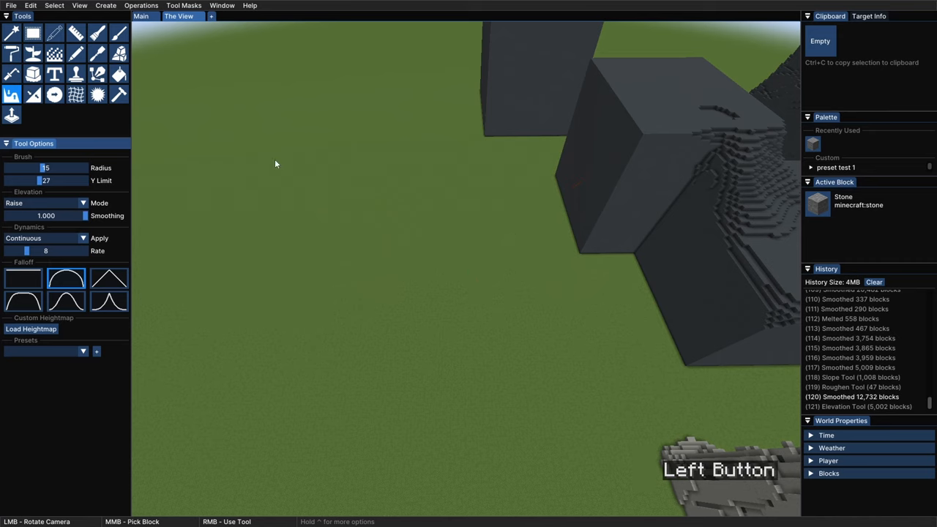
# Raise the grass beside the dark stone blocks with one Elevation stroke.
pyautogui.rightClick(631, 115)
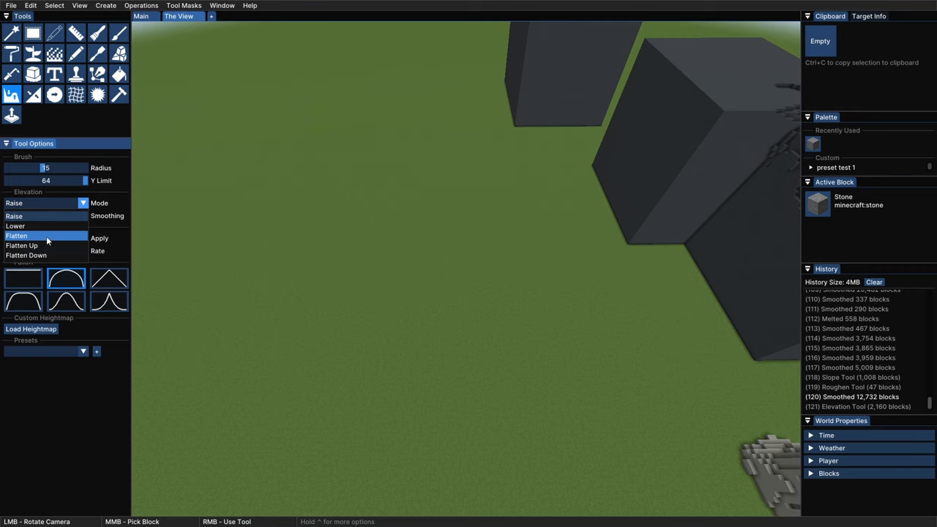
# Set the Elevation mode and raise a curved strip of grassy ground.
pyautogui.click(14, 225)
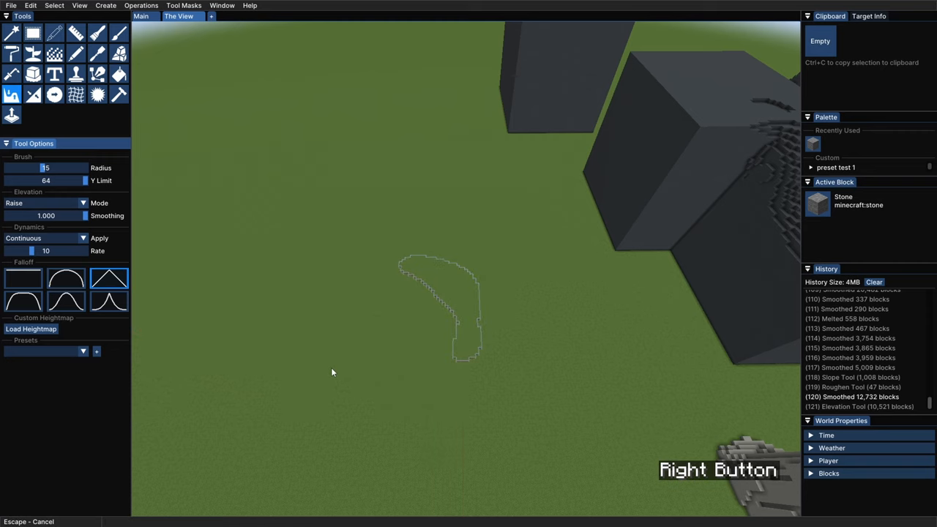
pyautogui.moveTo(331, 372); pyautogui.dragTo(460, 304)
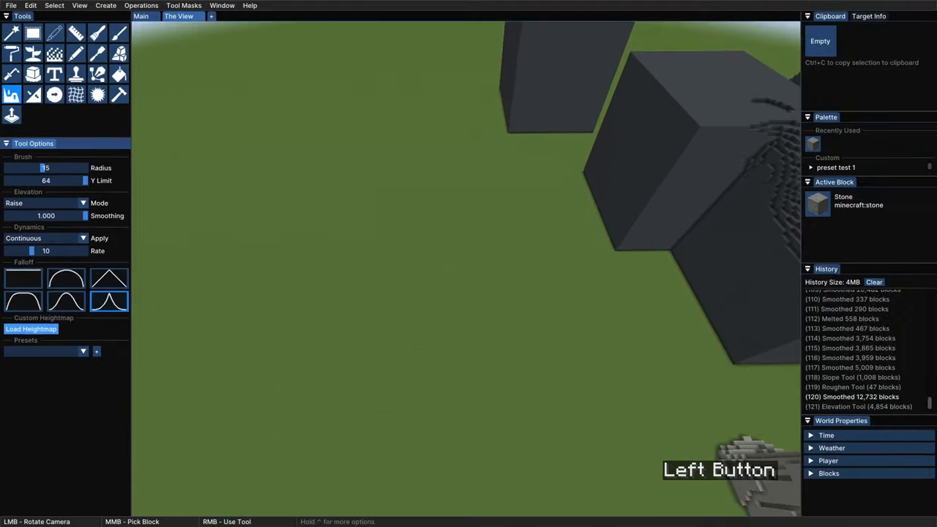
# Load a cloudy custom heightmap and give the Elevation brush a rounded falloff.
pyautogui.click(31, 329)
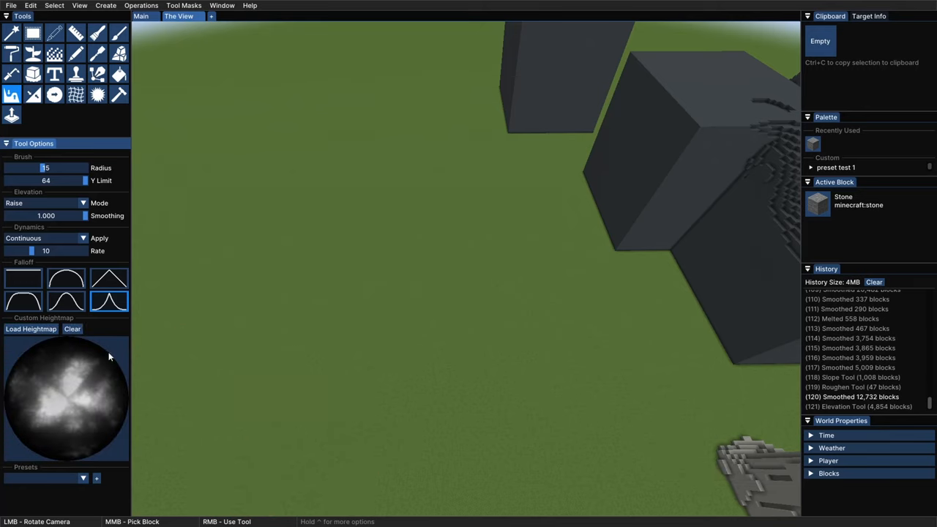
pyautogui.moveTo(42, 395)
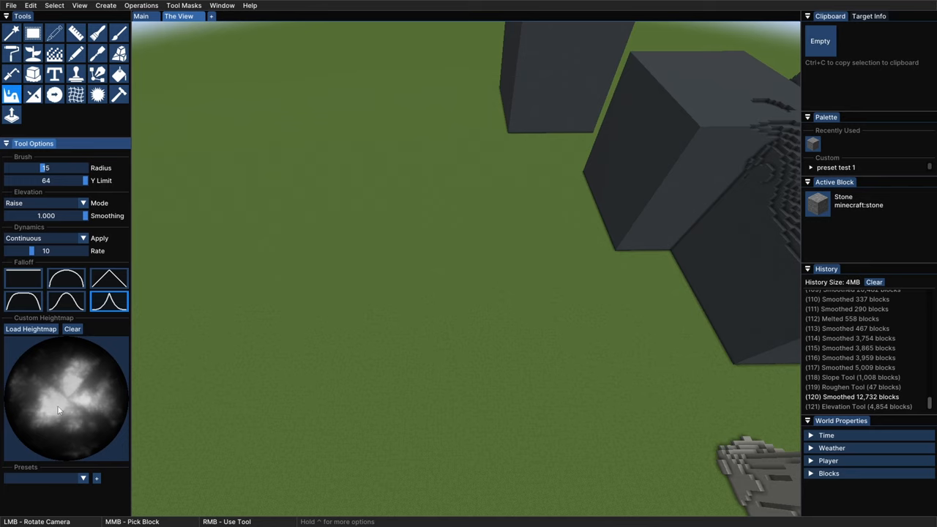
pyautogui.moveTo(32, 422)
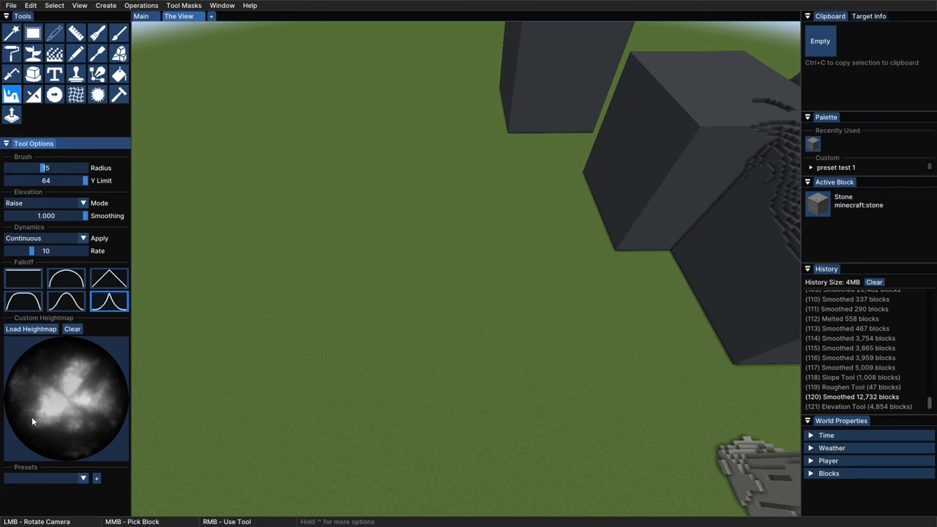
pyautogui.moveTo(59, 389)
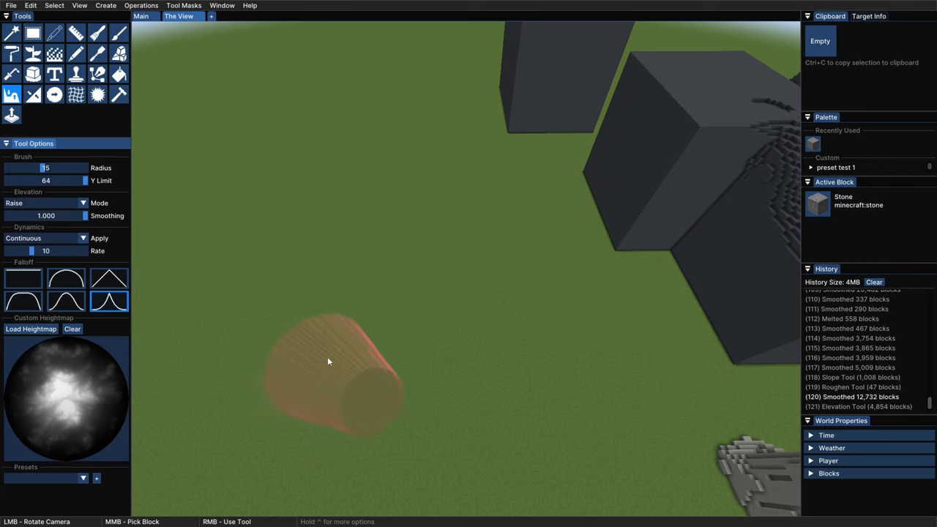
pyautogui.moveTo(66, 393)
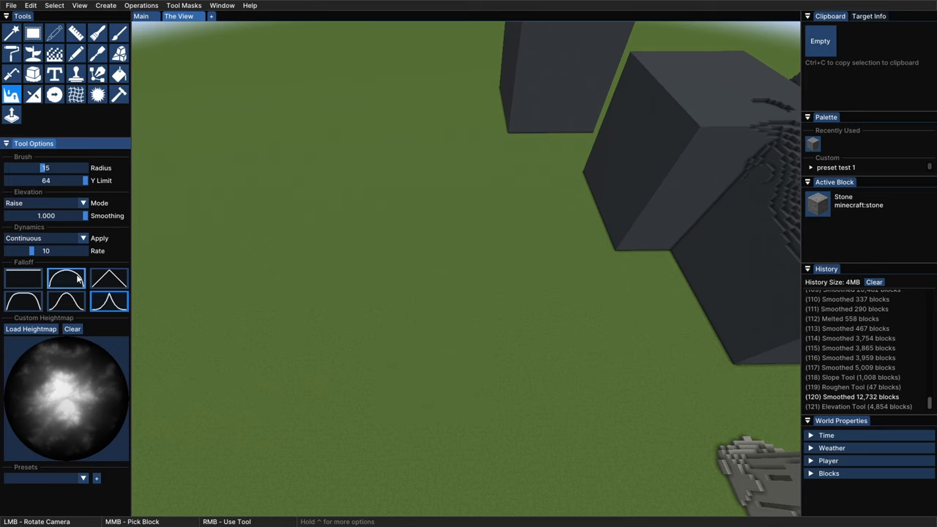
pyautogui.click(66, 278)
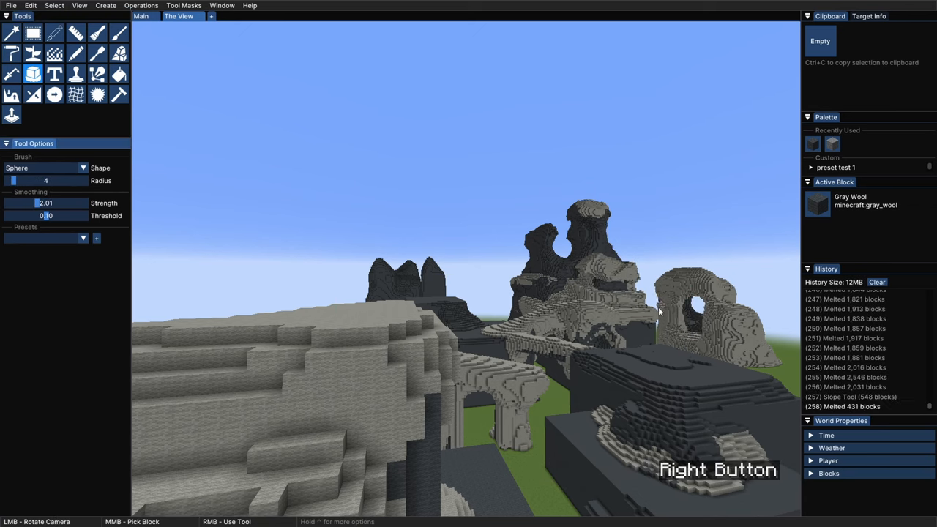
# Melt the rock formation with Smooth and weld a light gray band around the dark column.
pyautogui.click(54, 94)
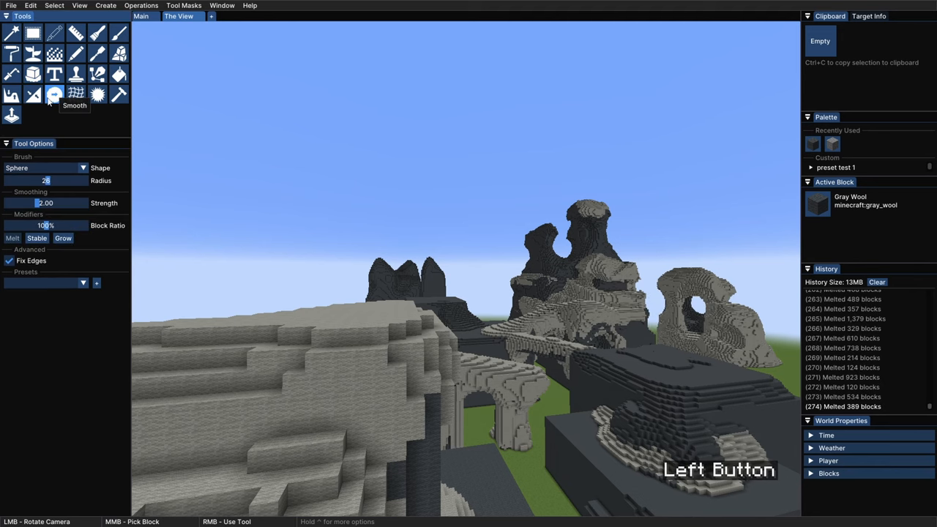
pyautogui.rightClick(724, 341)
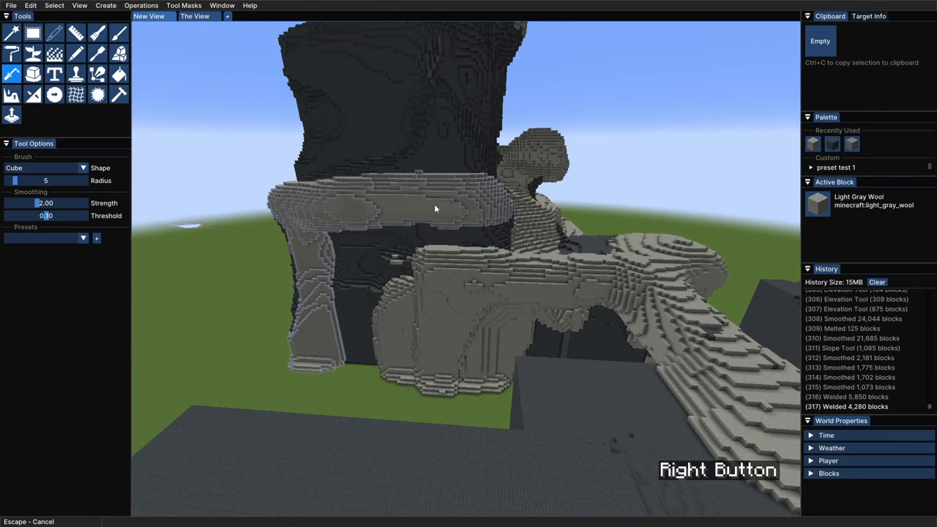
pyautogui.moveTo(435, 208); pyautogui.dragTo(319, 351)
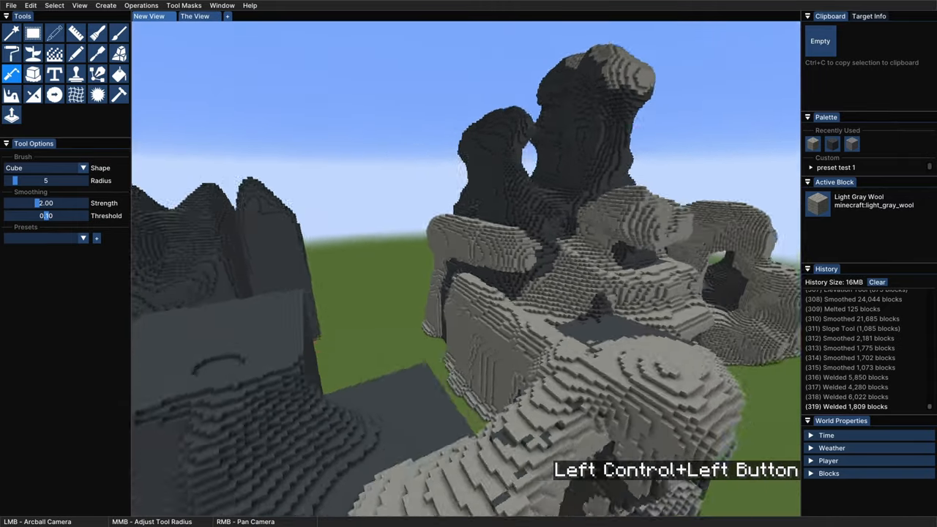
pyautogui.click(53, 93)
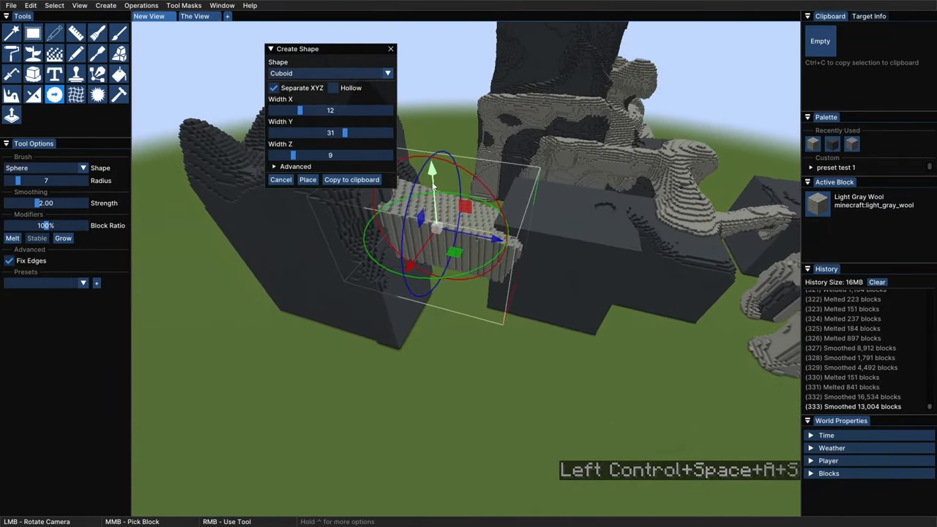
# Place the cuboid into the formation, then roughen and distort its flat dark face.
pyautogui.click(307, 179)
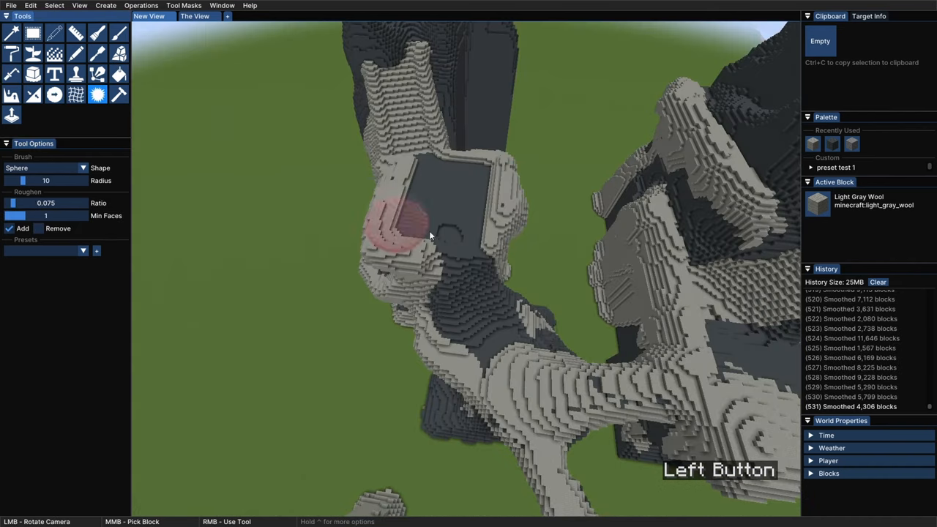
pyautogui.click(76, 94)
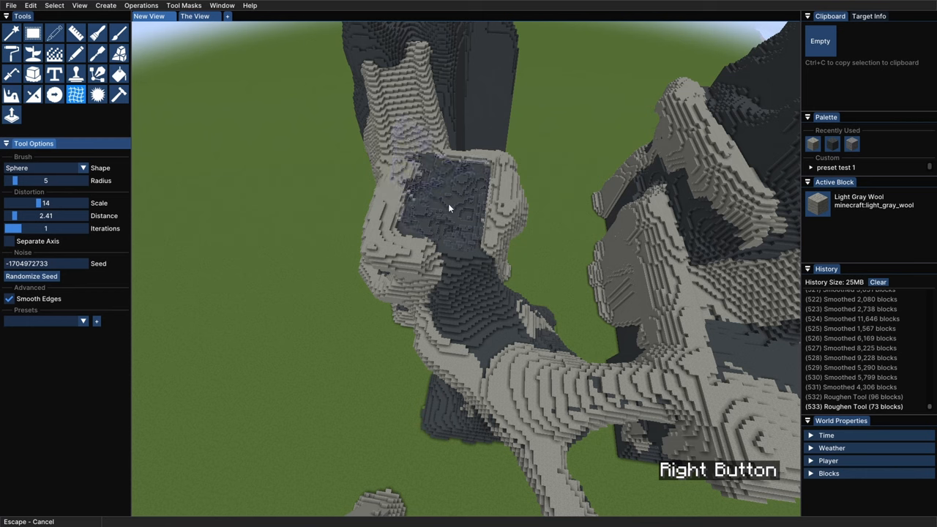
pyautogui.click(54, 94)
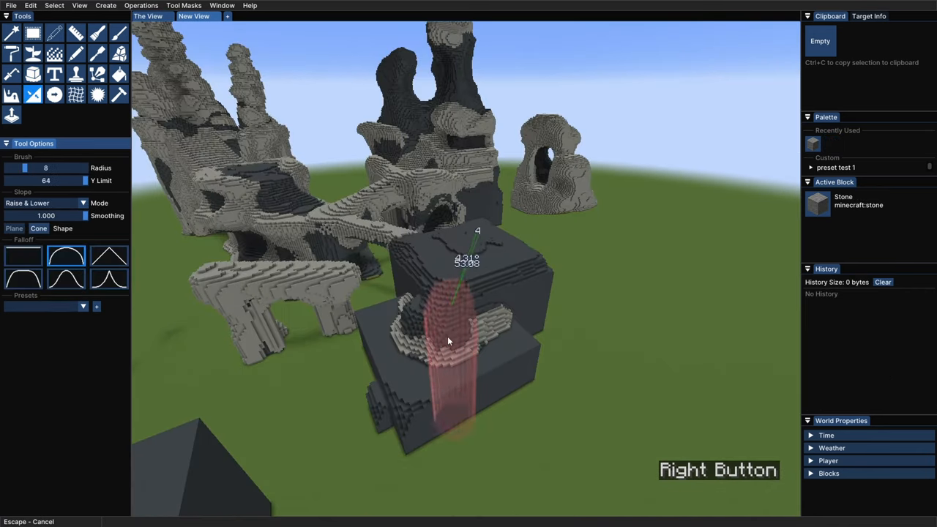
# Sculpt slopes on the dark stone block that run down onto the grass.
pyautogui.moveTo(449, 340); pyautogui.dragTo(419, 380)
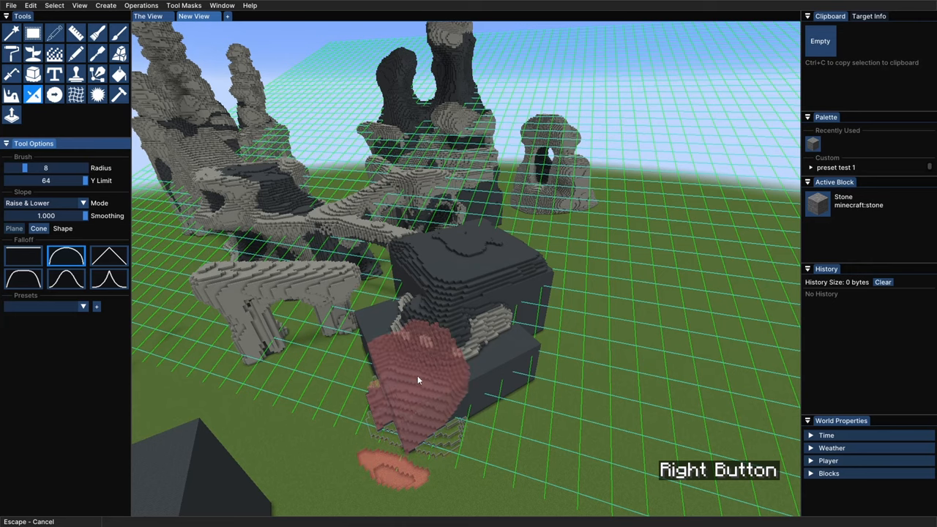
pyautogui.moveTo(418, 380); pyautogui.dragTo(456, 323)
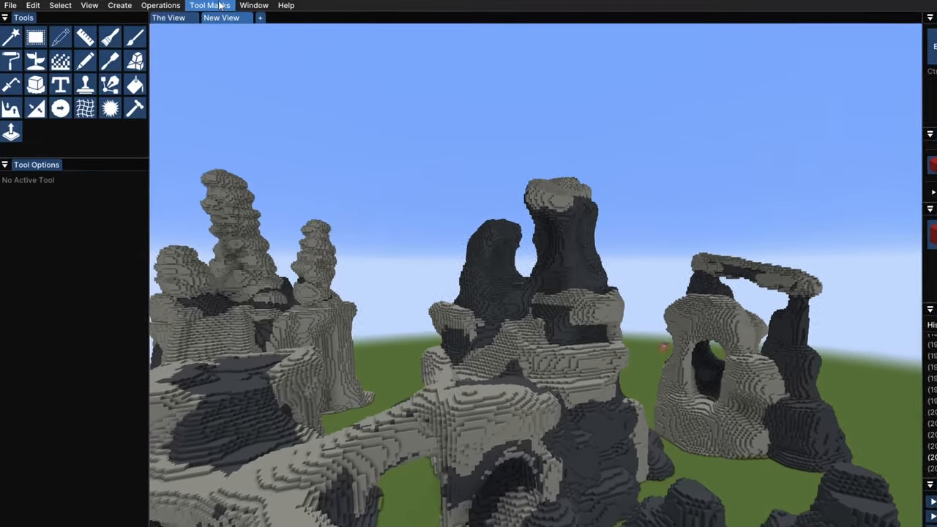
# Widen the Tool Masks window and add a stone Block = condition to the mask.
pyautogui.click(210, 5)
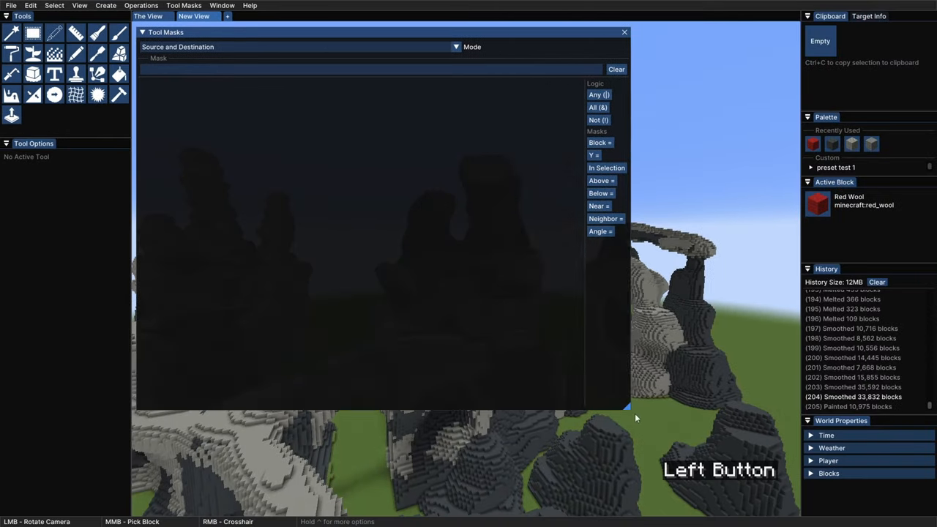
pyautogui.moveTo(627, 408); pyautogui.dragTo(662, 428)
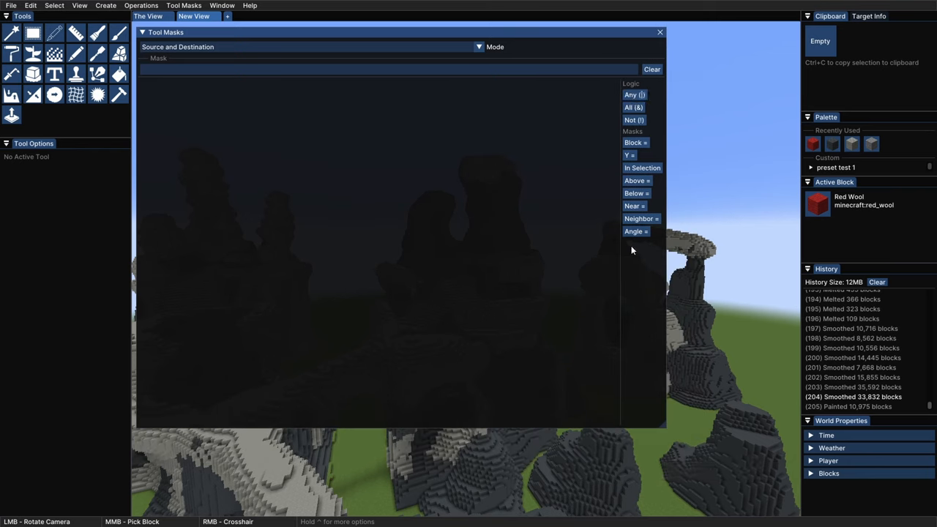
pyautogui.click(635, 142)
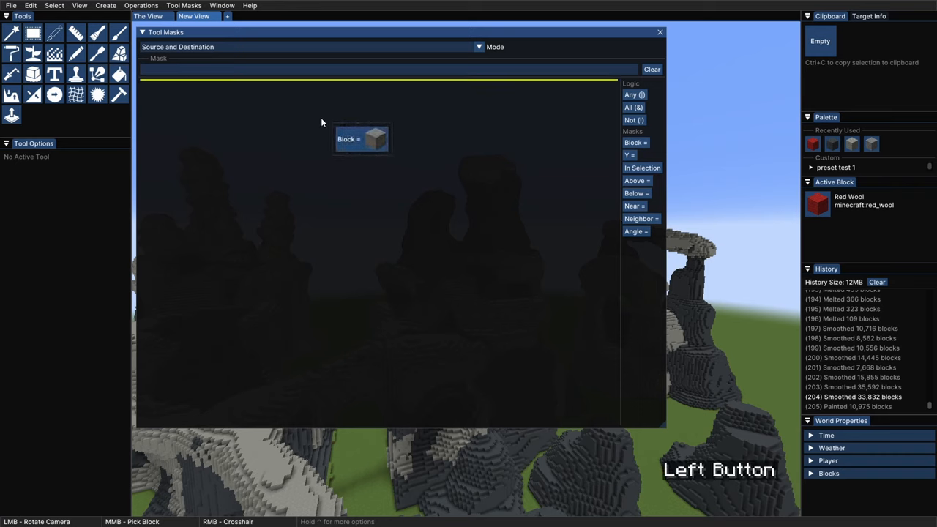
pyautogui.moveTo(361, 139); pyautogui.dragTo(329, 132)
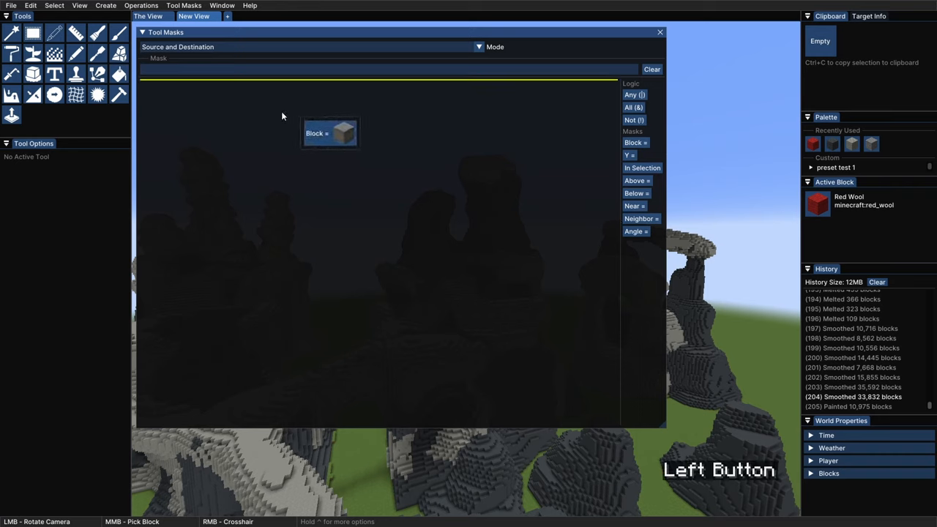
pyautogui.moveTo(329, 133); pyautogui.dragTo(234, 117)
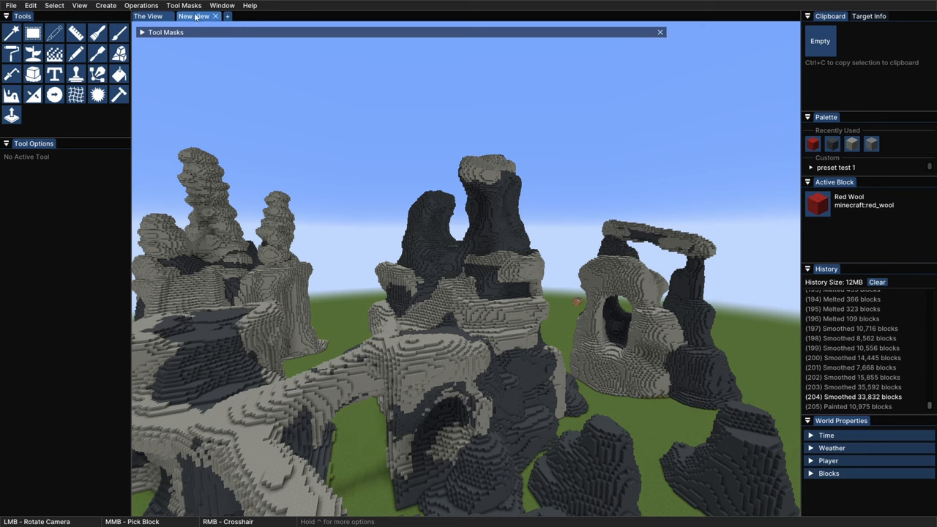
# Paint red wool streaks over the central rock formation with the Painter brush.
pyautogui.click(98, 32)
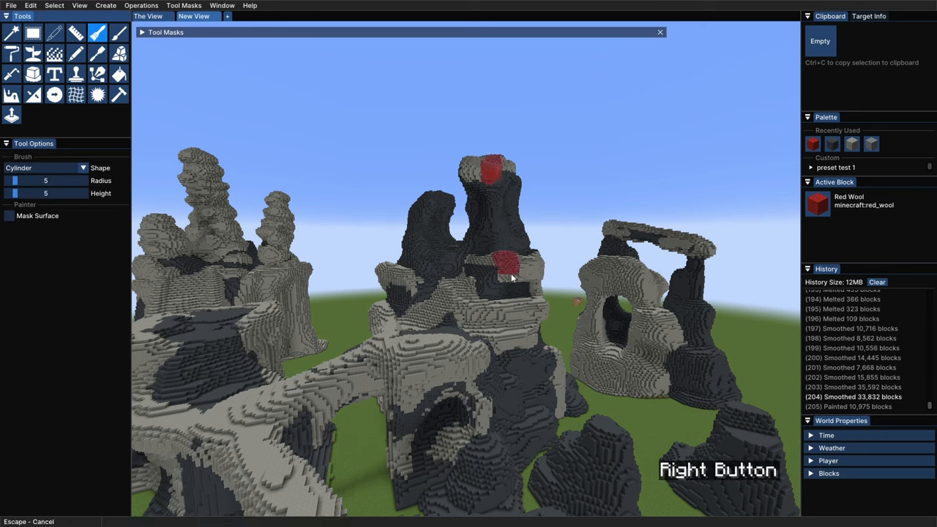
pyautogui.moveTo(505, 263); pyautogui.dragTo(406, 439)
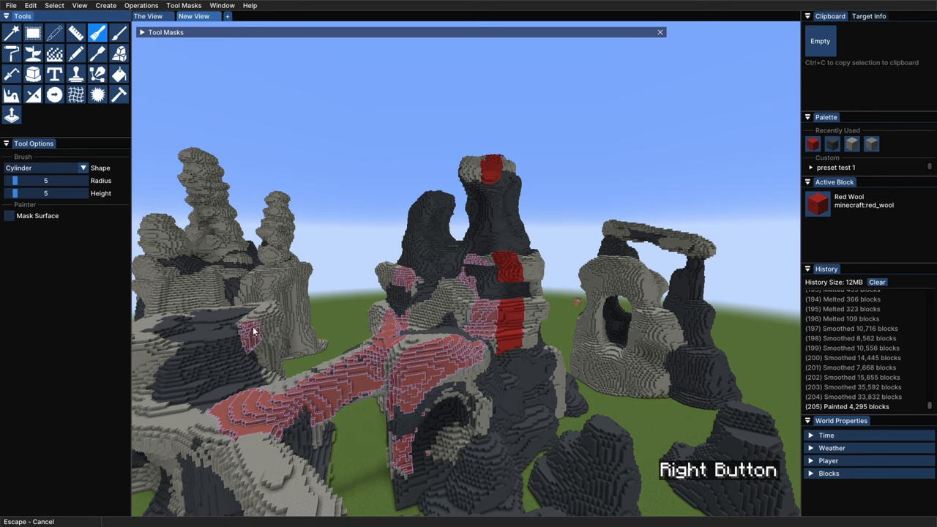
pyautogui.click(142, 31)
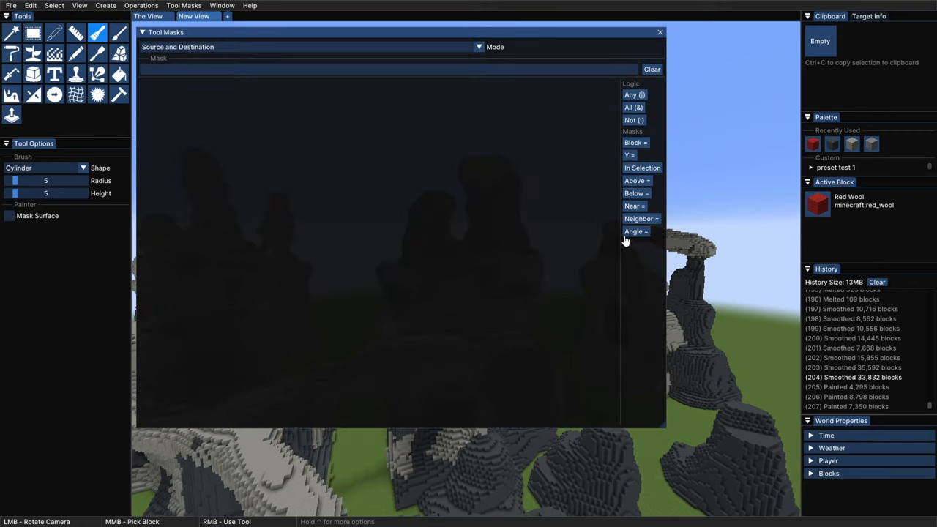
pyautogui.click(629, 155)
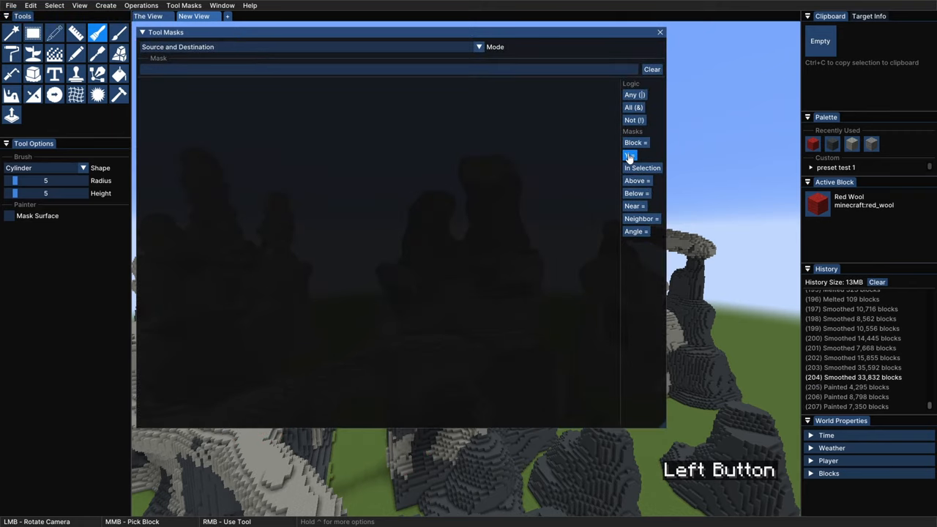
pyautogui.click(629, 155)
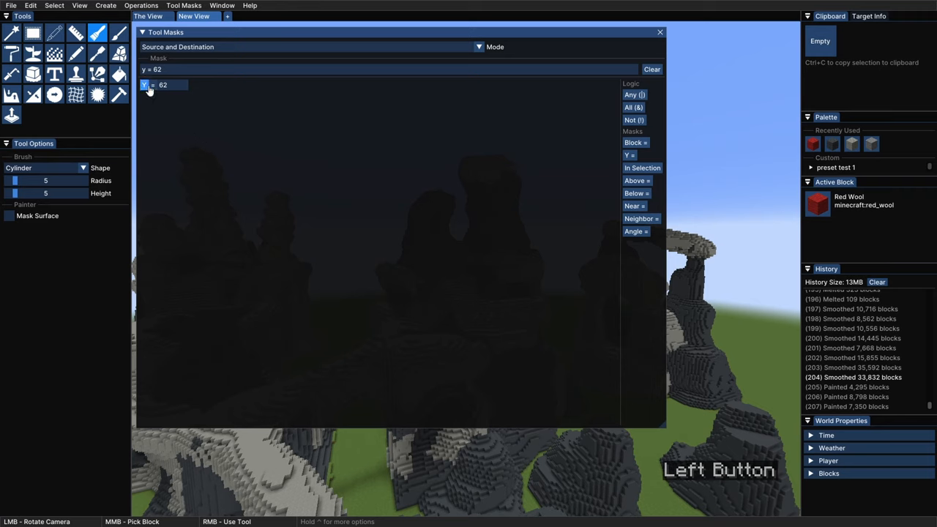
pyautogui.click(154, 85)
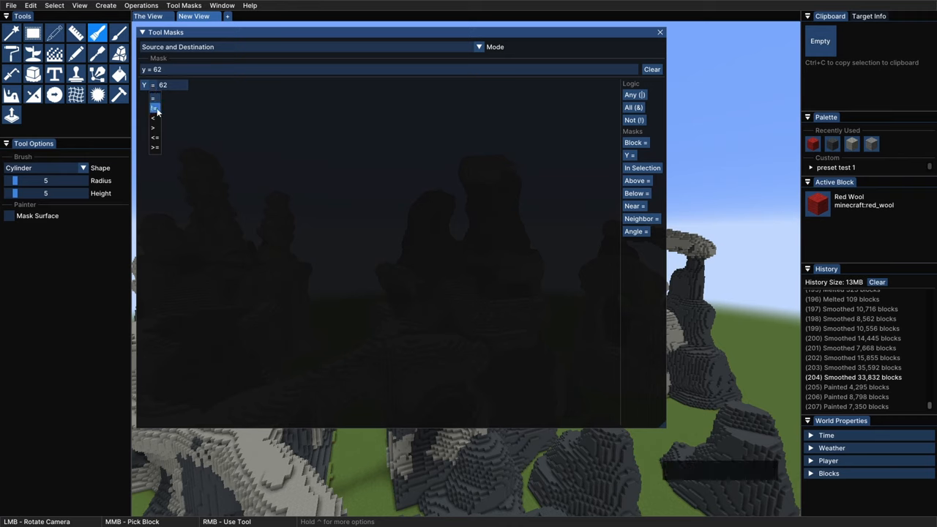
pyautogui.click(152, 128)
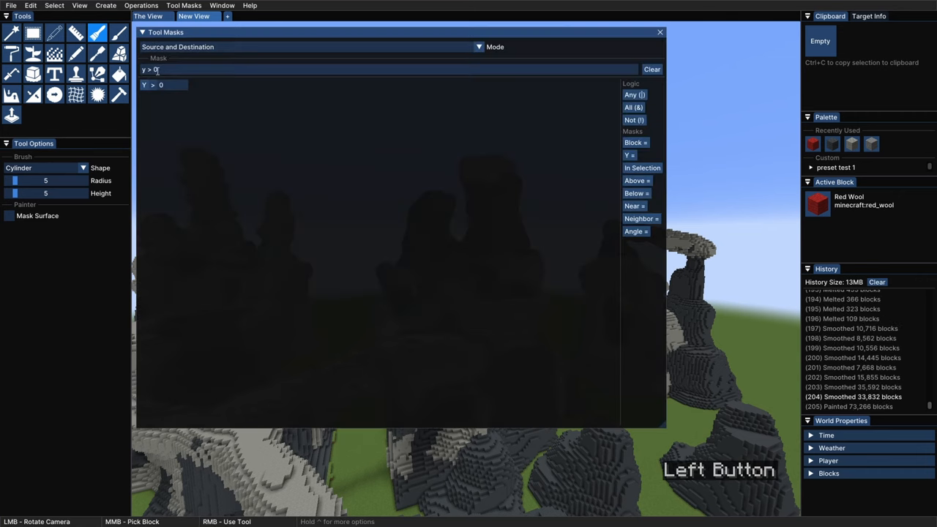
pyautogui.moveTo(164, 85); pyautogui.dragTo(253, 136)
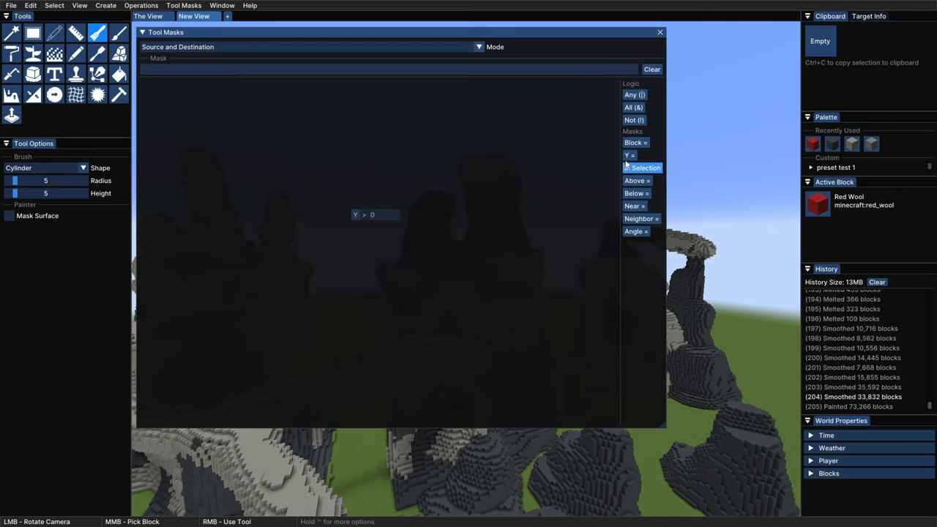
pyautogui.click(642, 168)
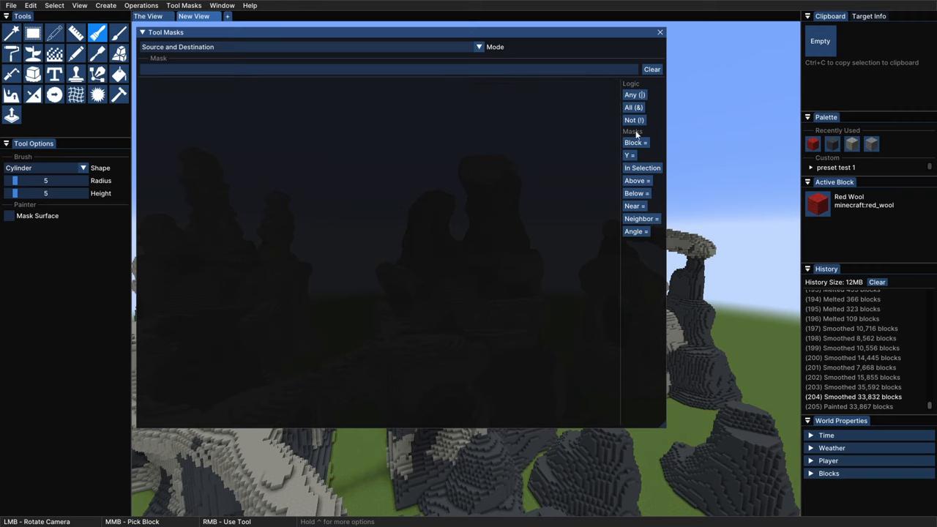
pyautogui.moveTo(641, 289)
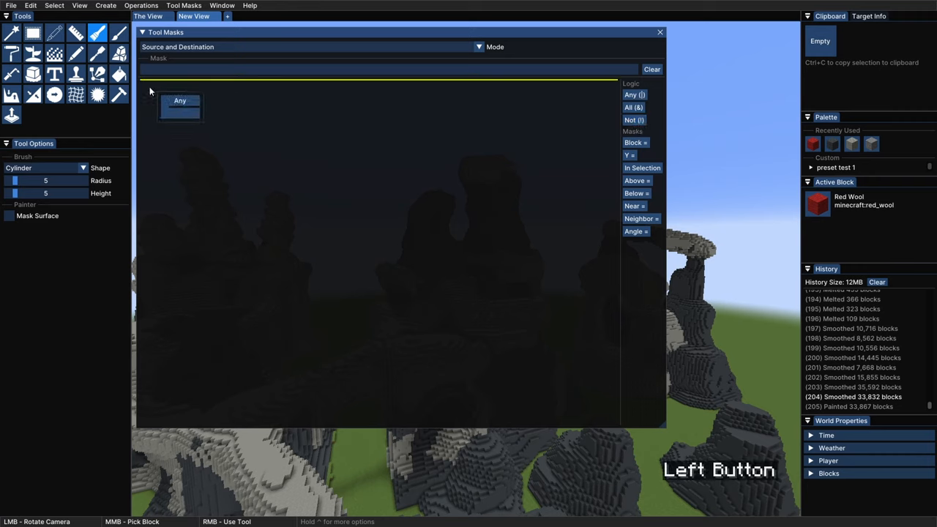
# Build a stone mask grouped under Any, with an added height condition.
pyautogui.moveTo(180, 100); pyautogui.dragTo(159, 89)
pyautogui.write('block = stone | y = 62 | near = stone | angle = 0')
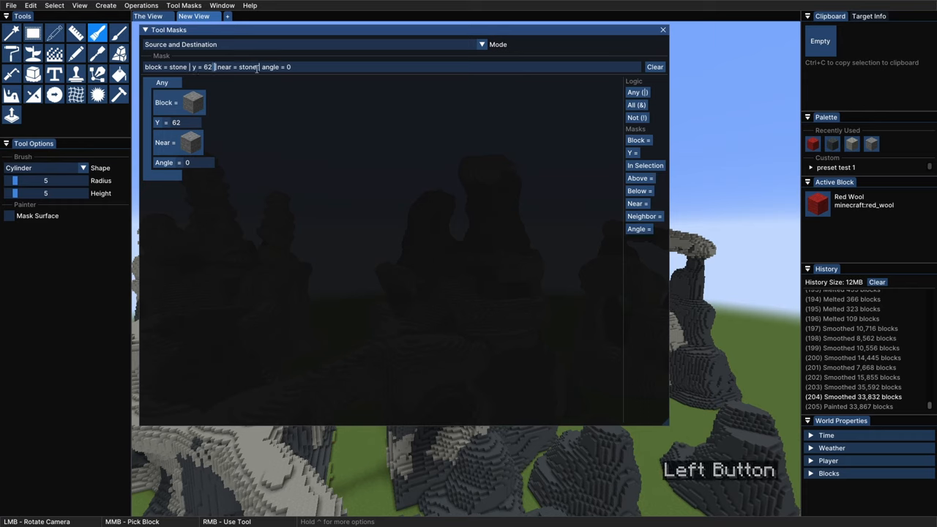
pyautogui.click(234, 67)
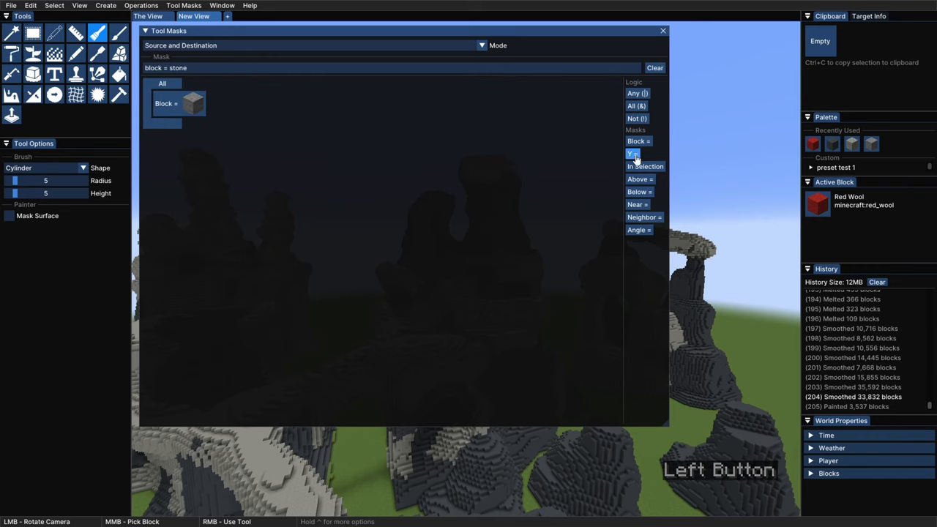
pyautogui.click(630, 153)
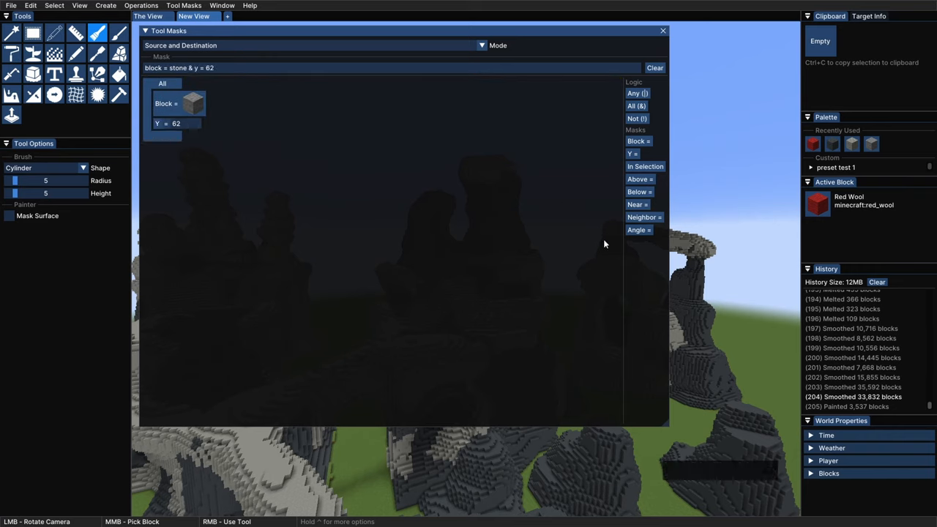
pyautogui.click(638, 204)
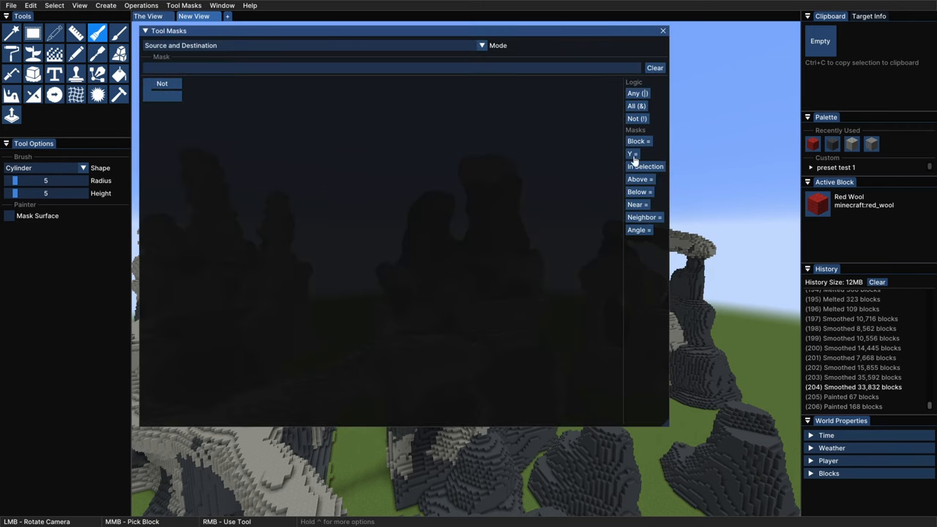
pyautogui.click(637, 140)
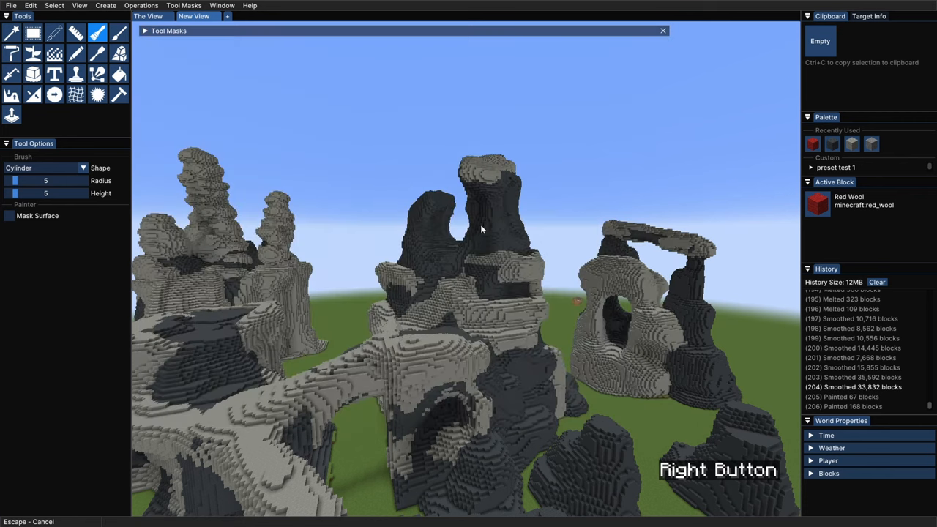
# Paint red wool bands across the central peak and formation, undoing the last stroke.
pyautogui.click(490, 240)
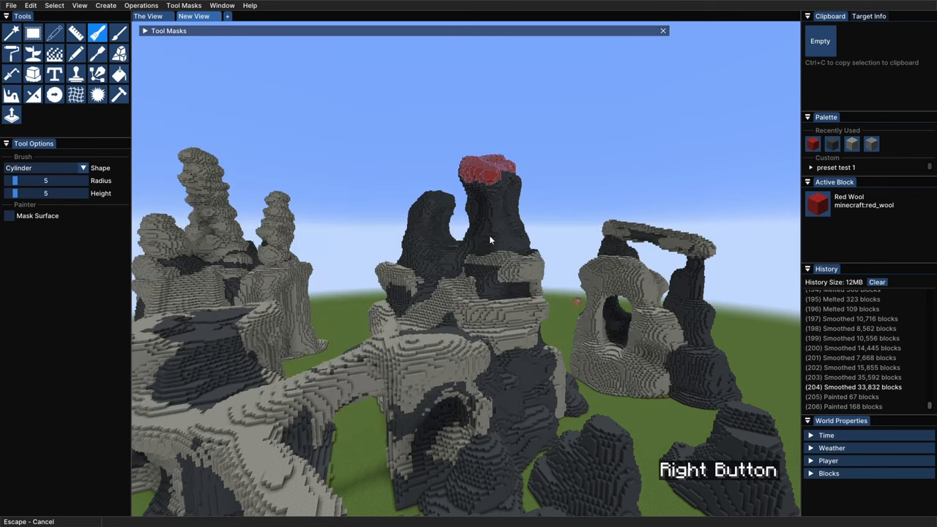
pyautogui.moveTo(490, 240); pyautogui.dragTo(333, 322)
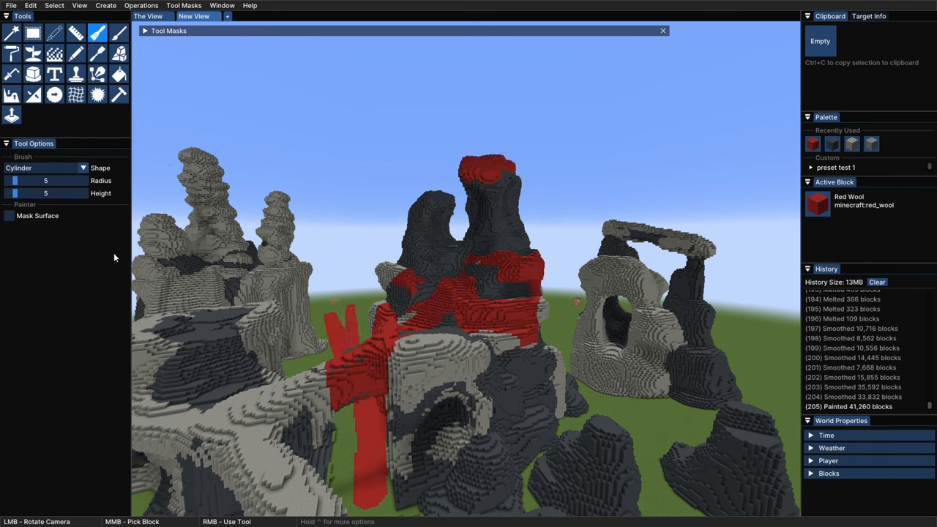
pyautogui.press('ctrl+z')
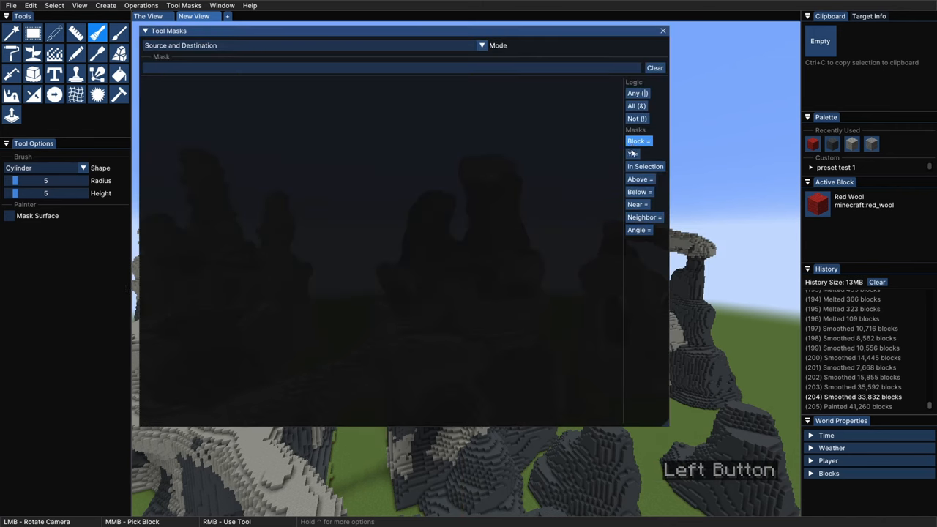
# Add an Angle = -45 mask, then paint red wool on steep faces and lime on flat tops.
pyautogui.click(637, 140)
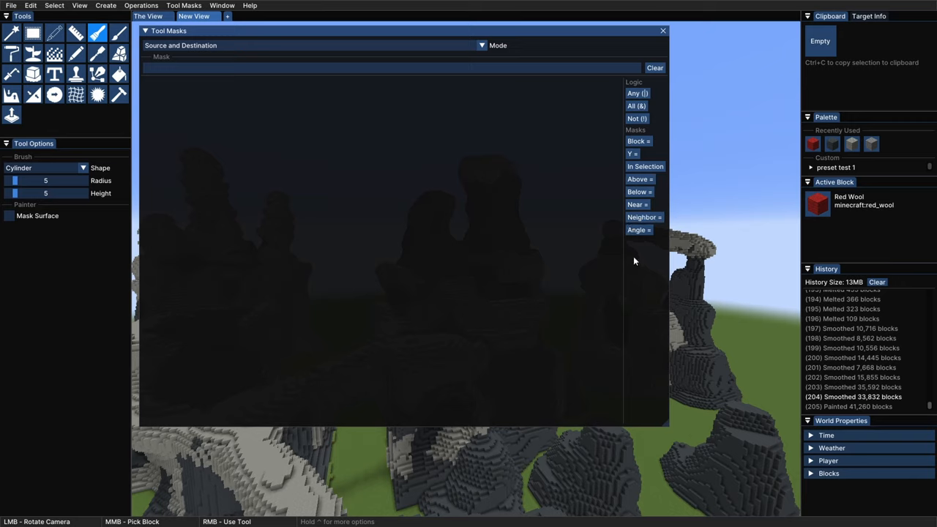
pyautogui.moveTo(652, 258)
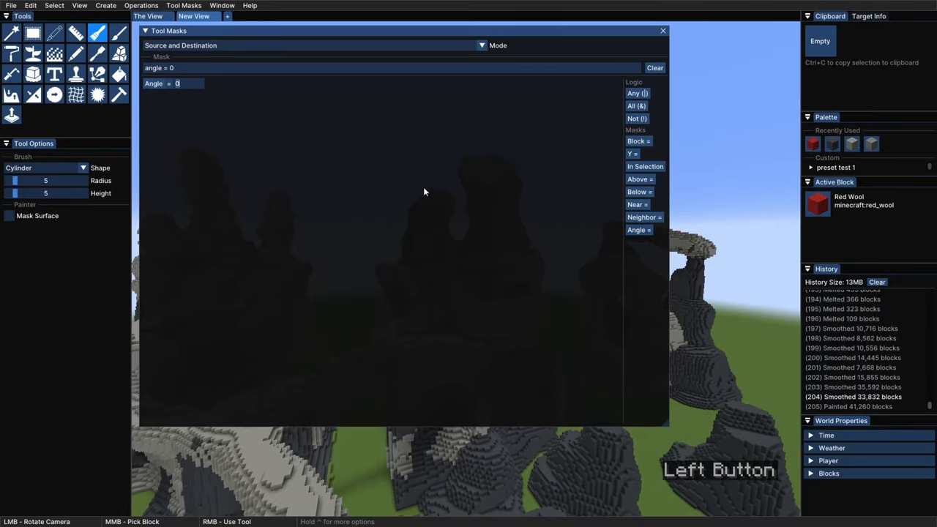
pyautogui.write('-45')
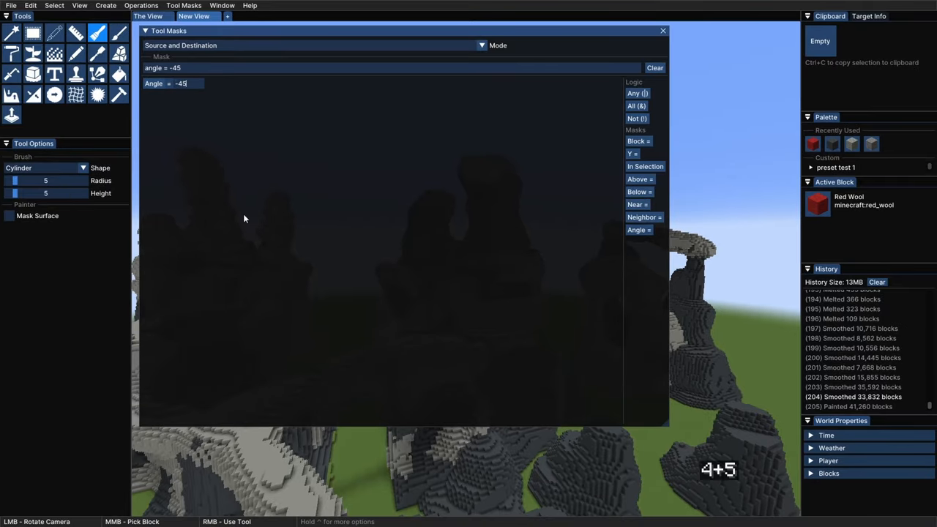
pyautogui.click(170, 83)
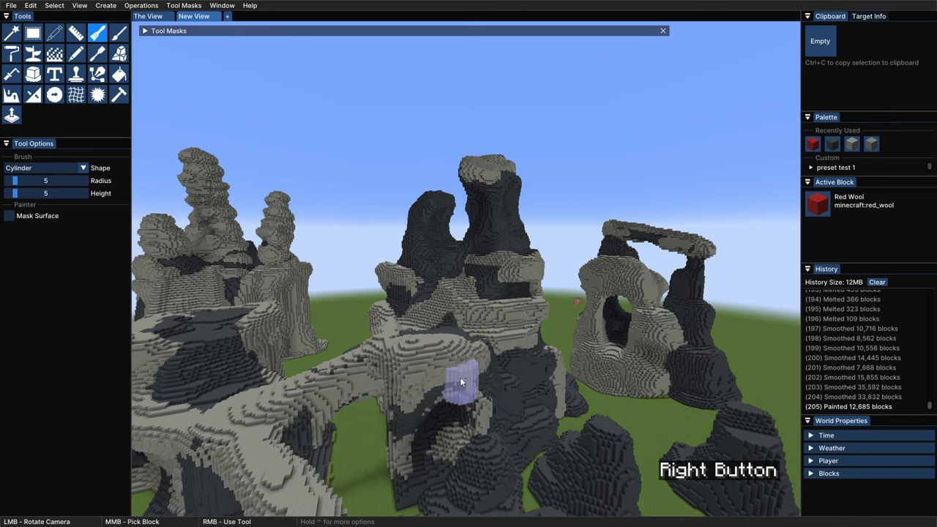
pyautogui.click(638, 229)
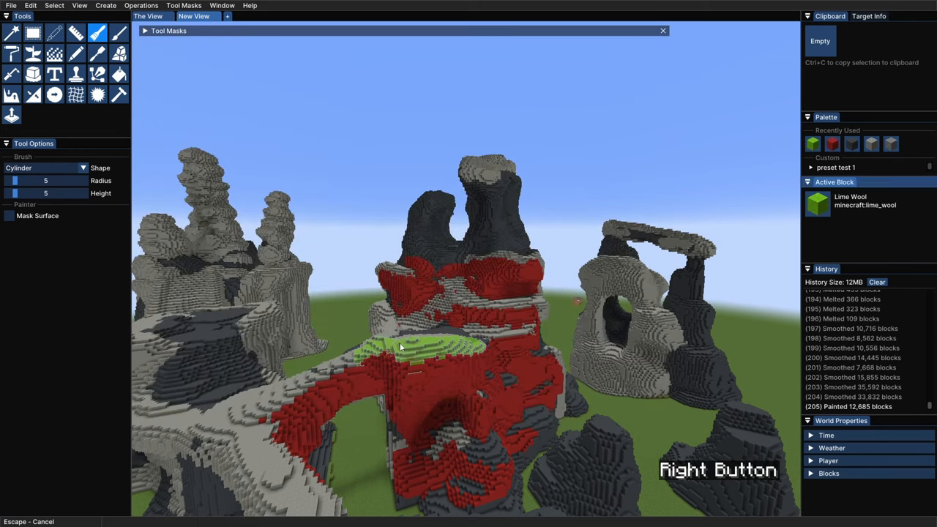
pyautogui.moveTo(403, 348); pyautogui.dragTo(264, 457)
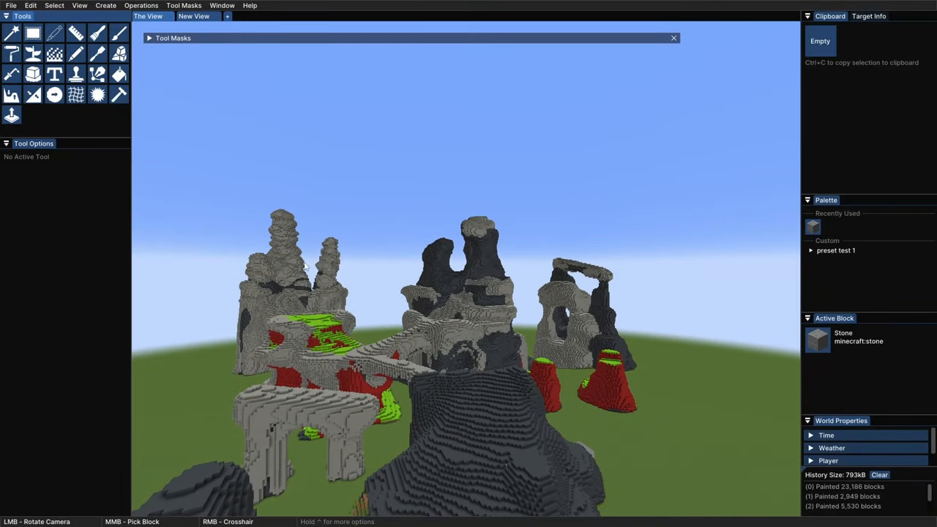
# Expand Tool Masks and add a Block = gray_wool condition with Angle >= 0.
pyautogui.click(119, 33)
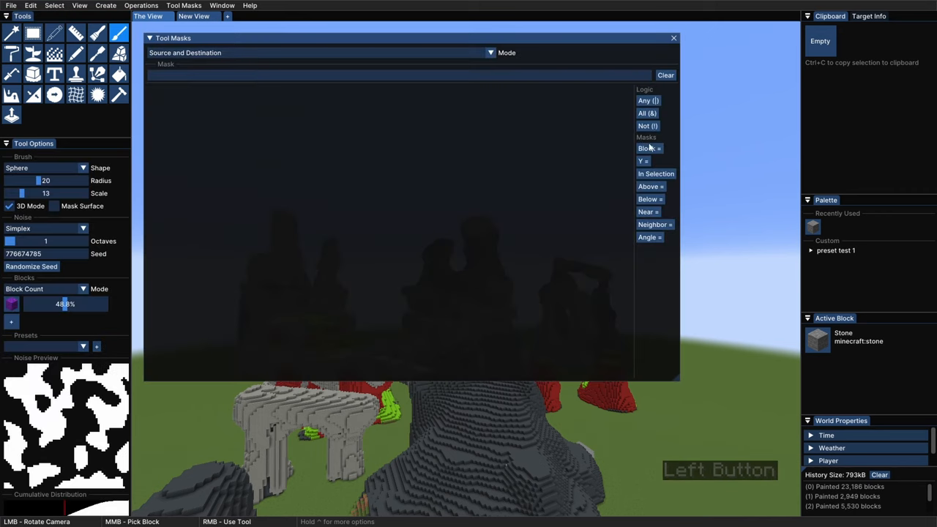
pyautogui.click(647, 148)
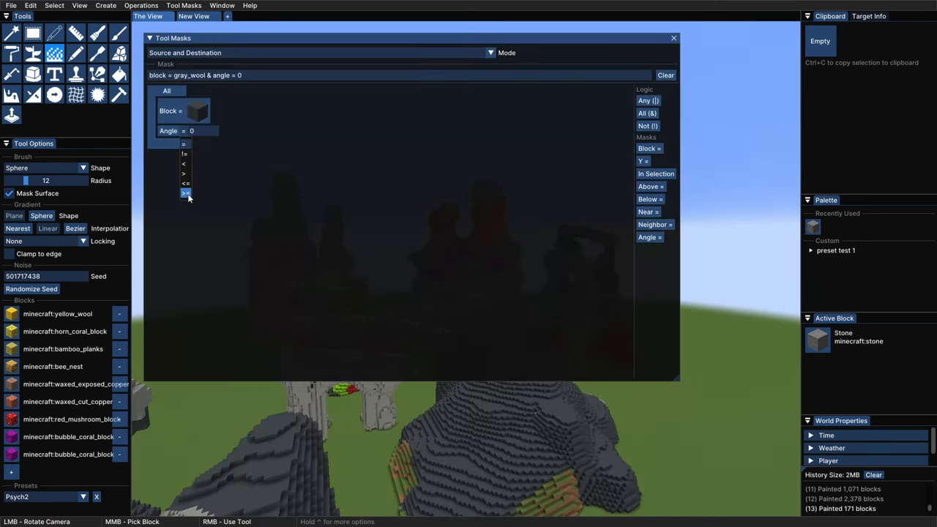
pyautogui.click(185, 193)
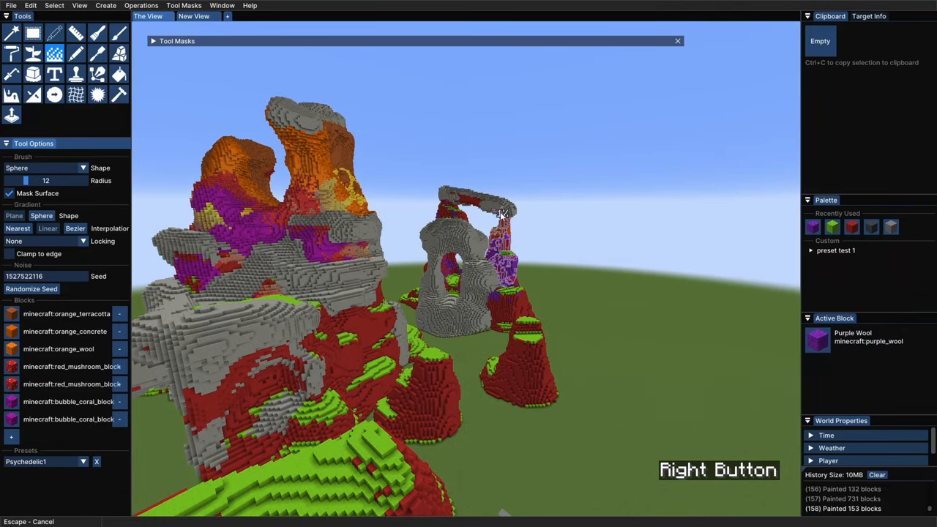
# Paint the arch with gradient and pale blue colours, brown wood tones, and sandy noise.
pyautogui.moveTo(498, 213); pyautogui.dragTo(571, 337)
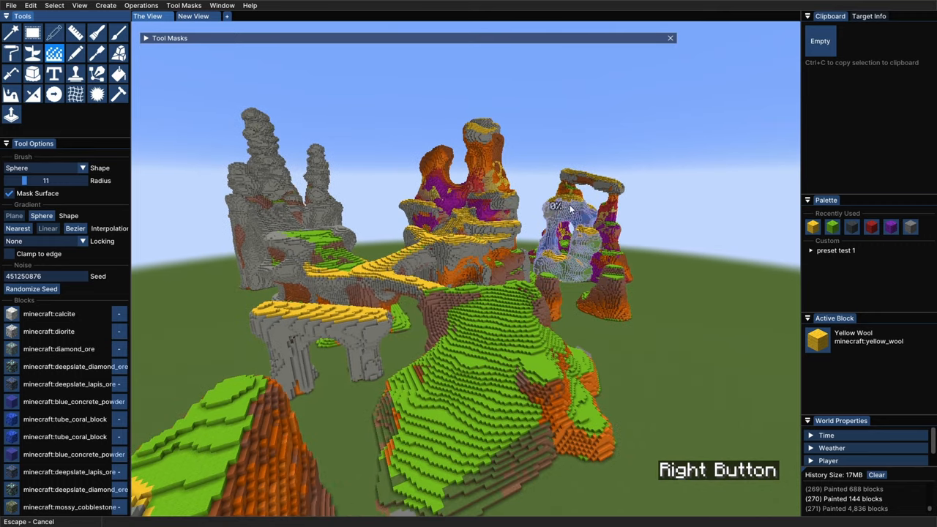
pyautogui.moveTo(571, 209); pyautogui.dragTo(381, 223)
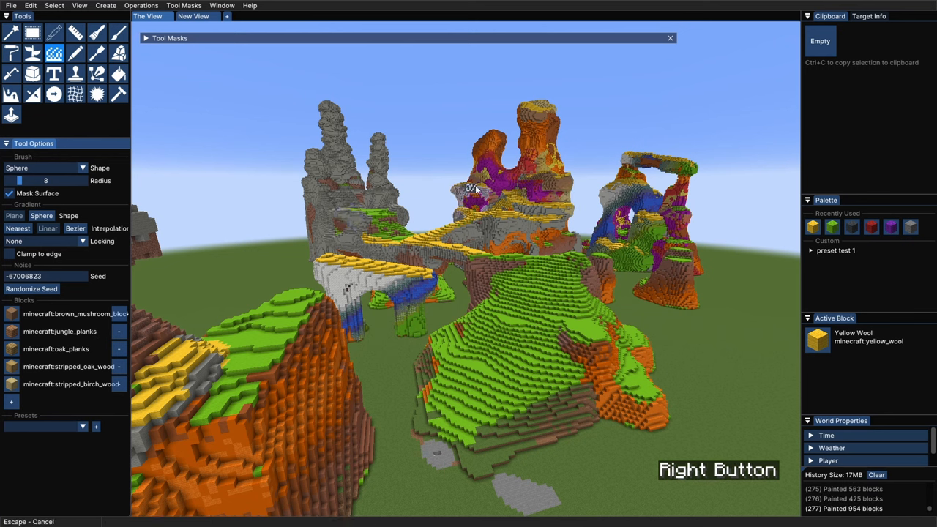
pyautogui.click(499, 219)
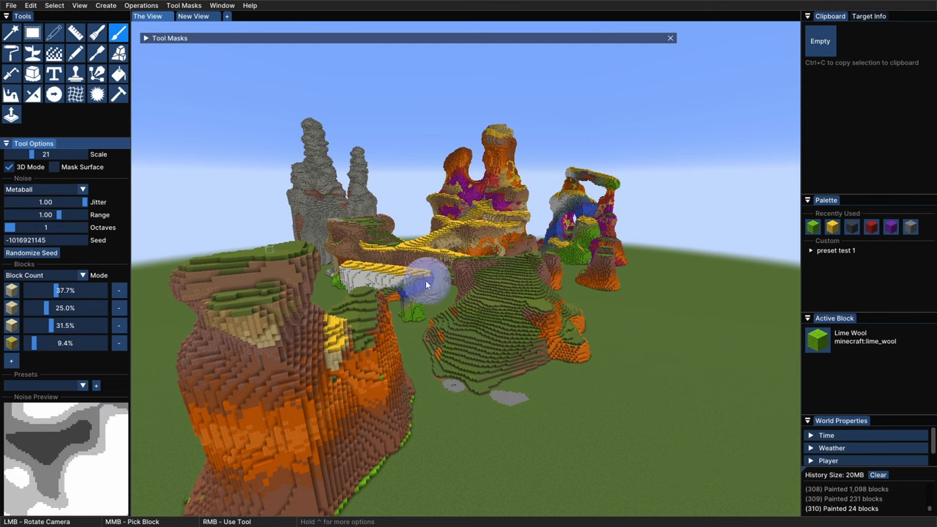
pyautogui.rightClick(410, 285)
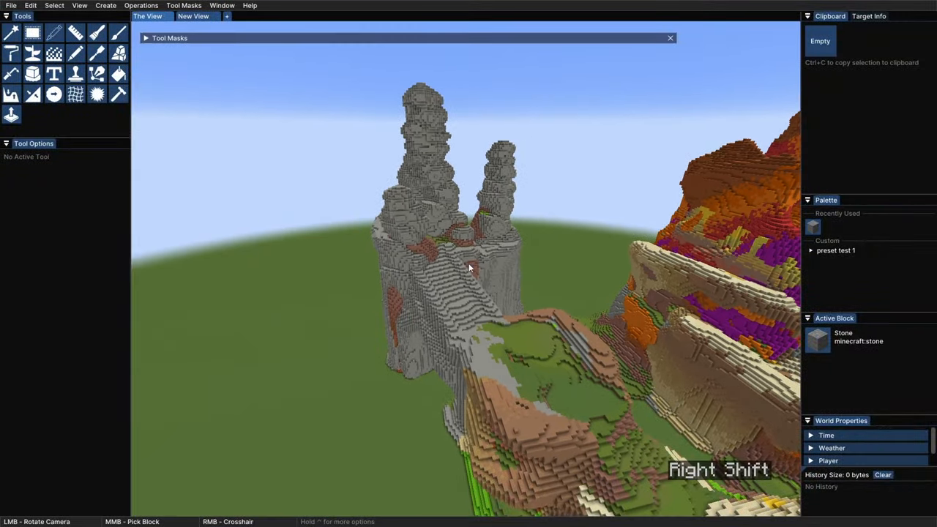
# Leave the editor to check the creative inventory, then return to Axiom.
pyautogui.click(146, 37)
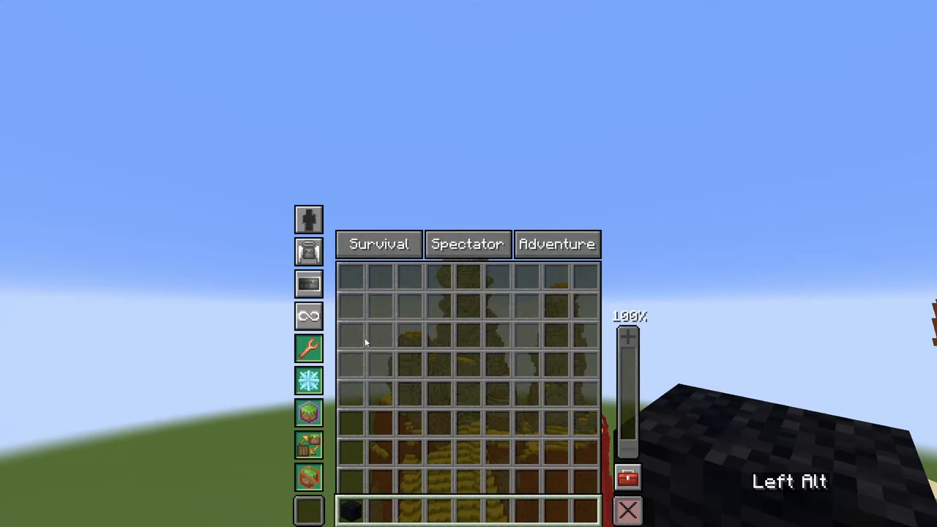
pyautogui.click(308, 316)
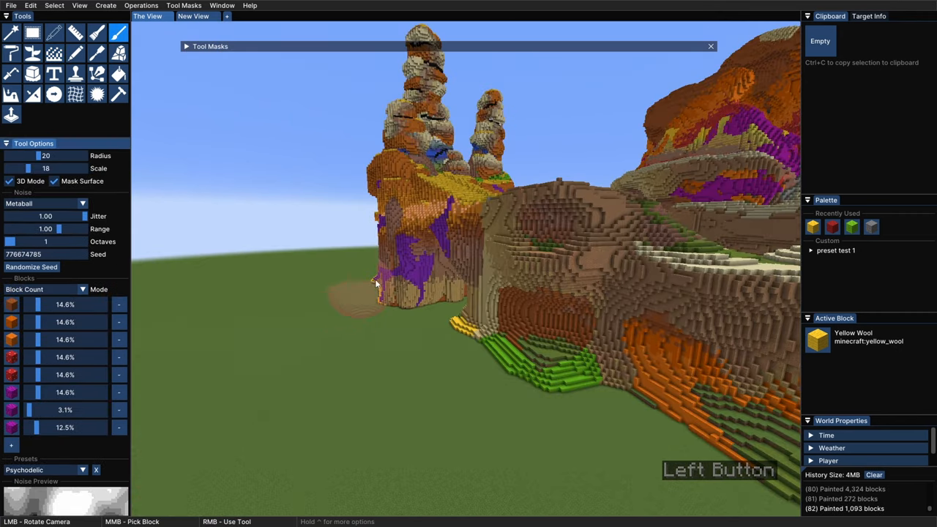
# Paint the psychedelic noise mix onto the base of the spires.
pyautogui.rightClick(380, 274)
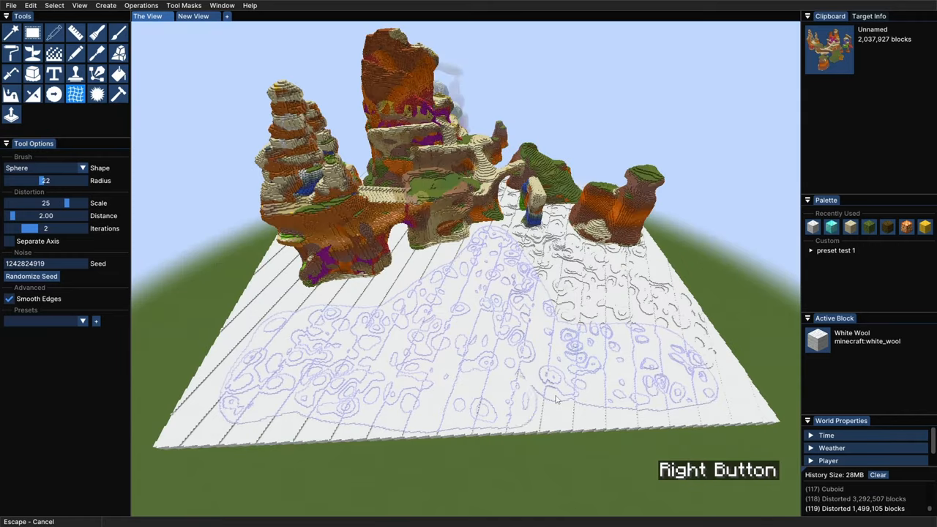
# Distort the white floor, colour a small rock island, and paint the surrounding floor blue.
pyautogui.click(119, 53)
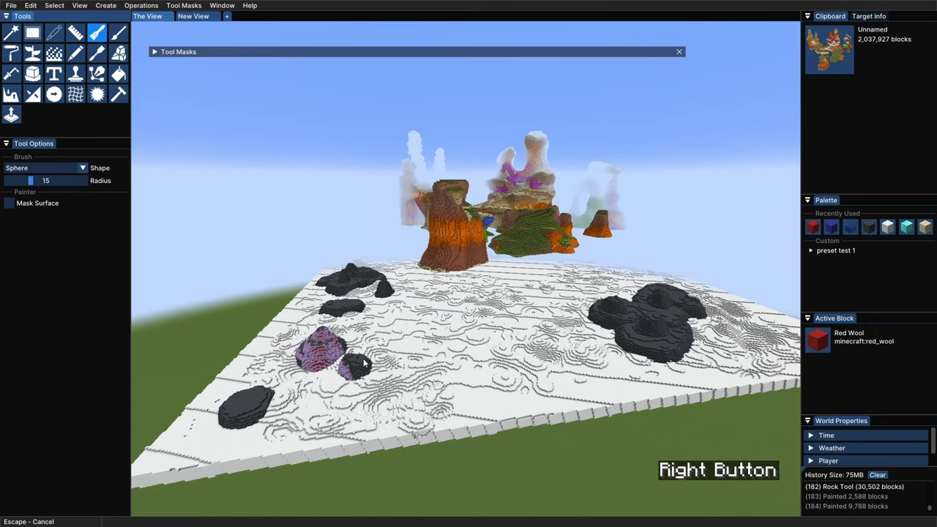
pyautogui.click(622, 315)
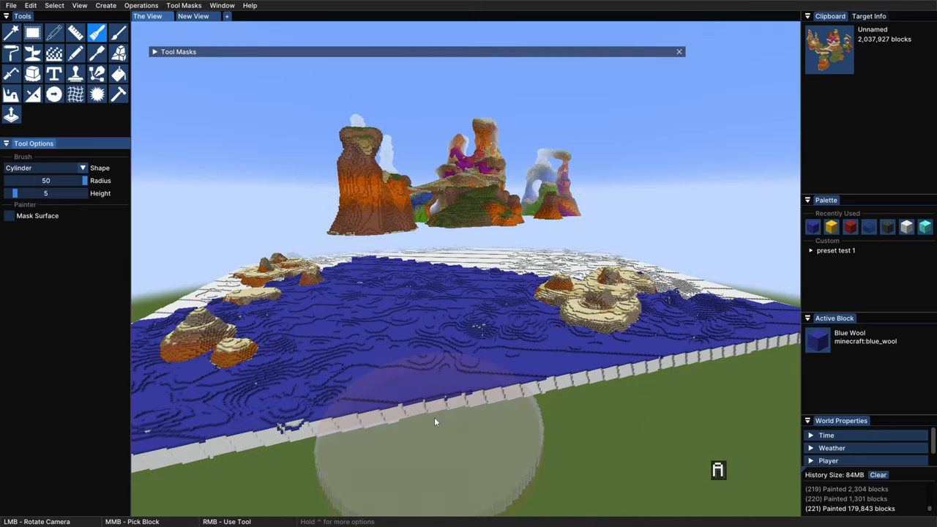
pyautogui.click(11, 32)
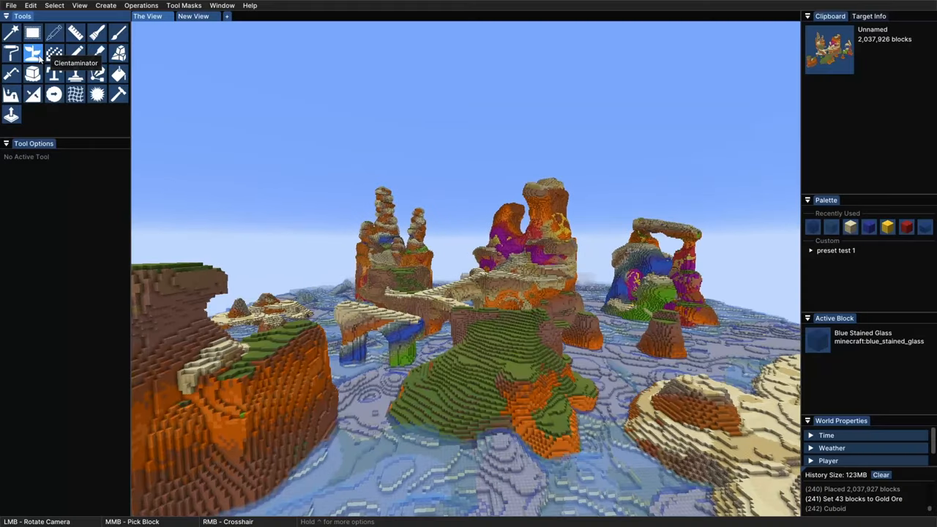
# Select the Clentaminator tool set to clear terrain decorations.
pyautogui.click(33, 53)
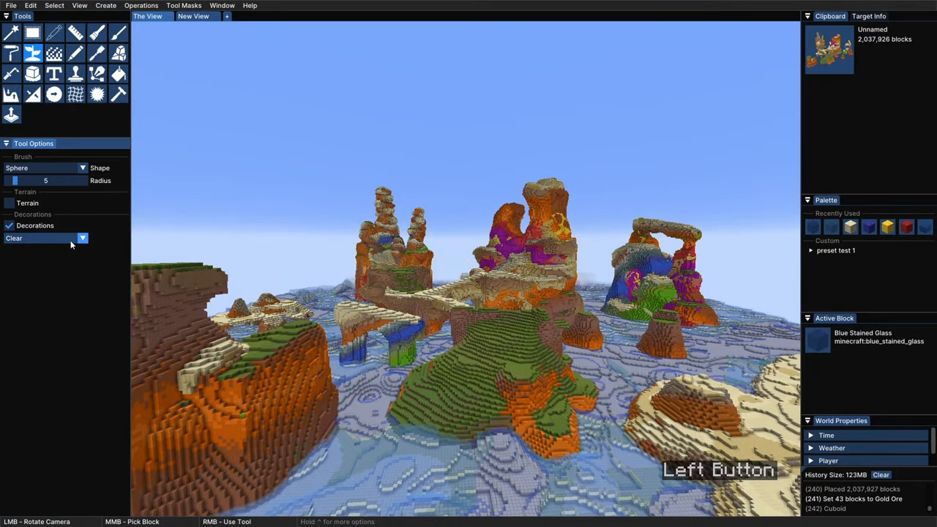